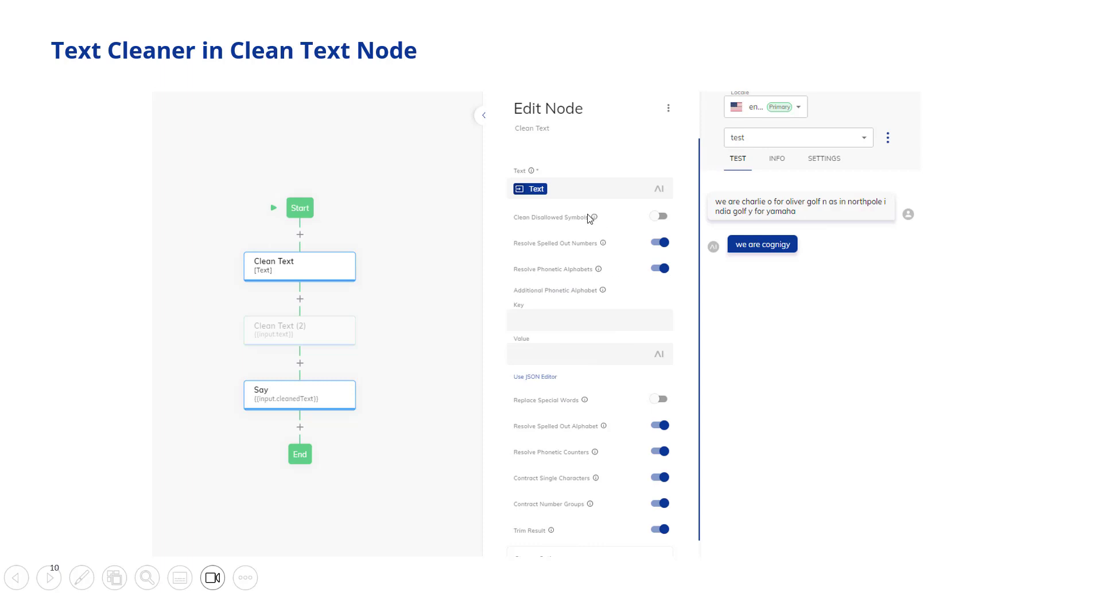
mouse_move(466, 216)
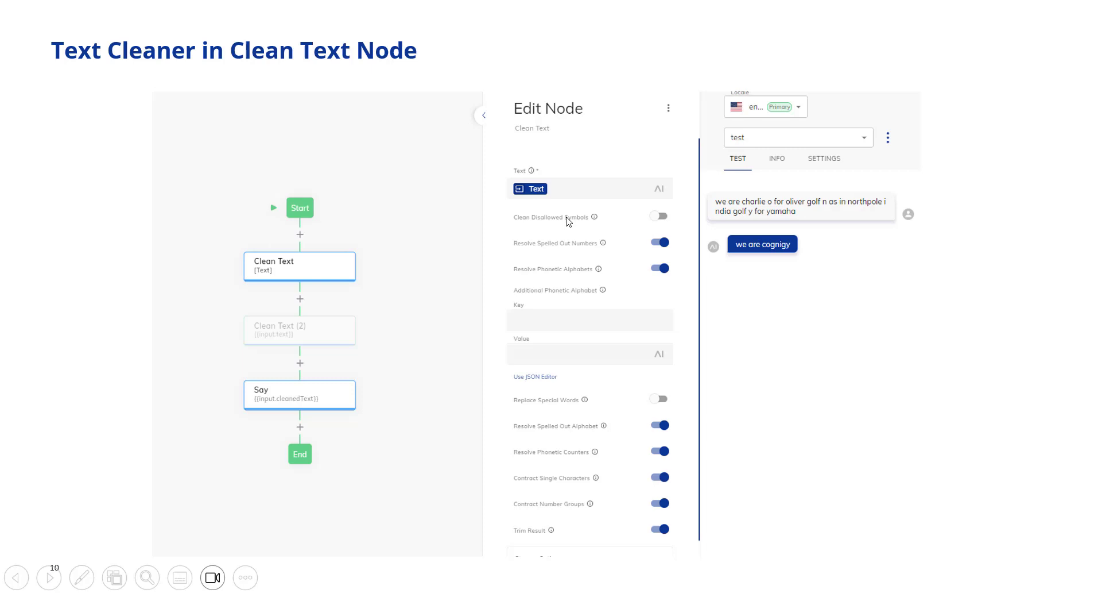
mouse_move(601, 382)
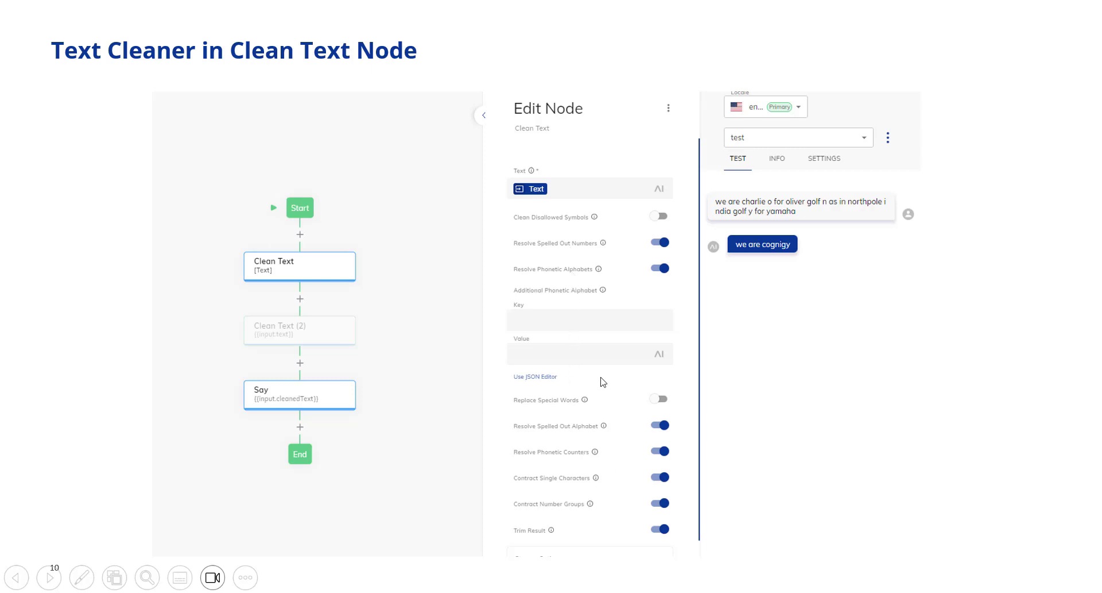
mouse_move(629, 523)
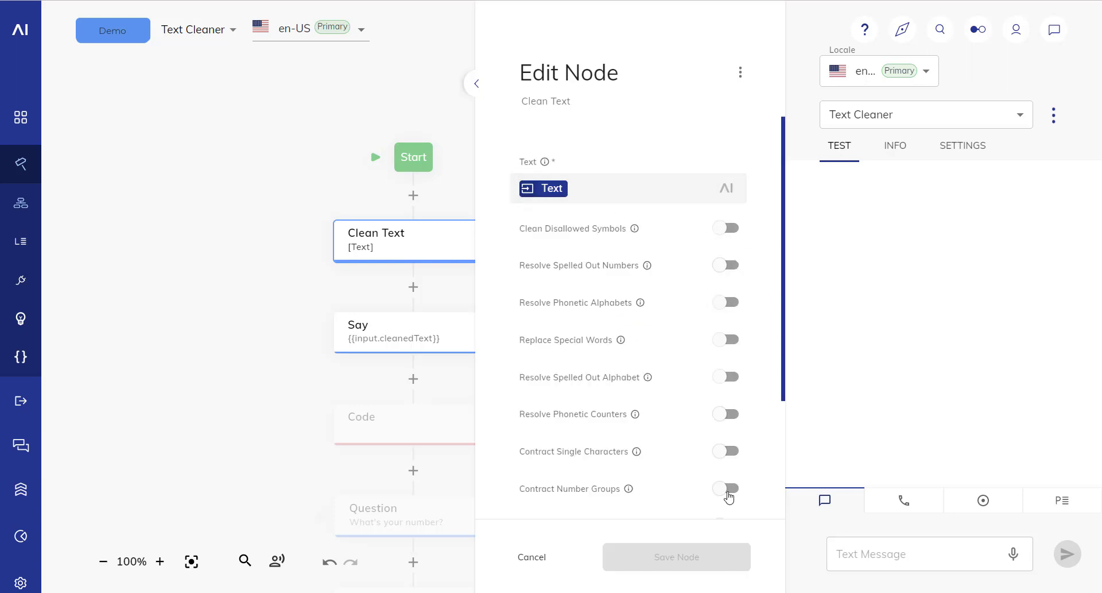
Send 'raska india golf y for yamaha!' as a test message, then reopen the Clean Text node.
scroll("down", 3)
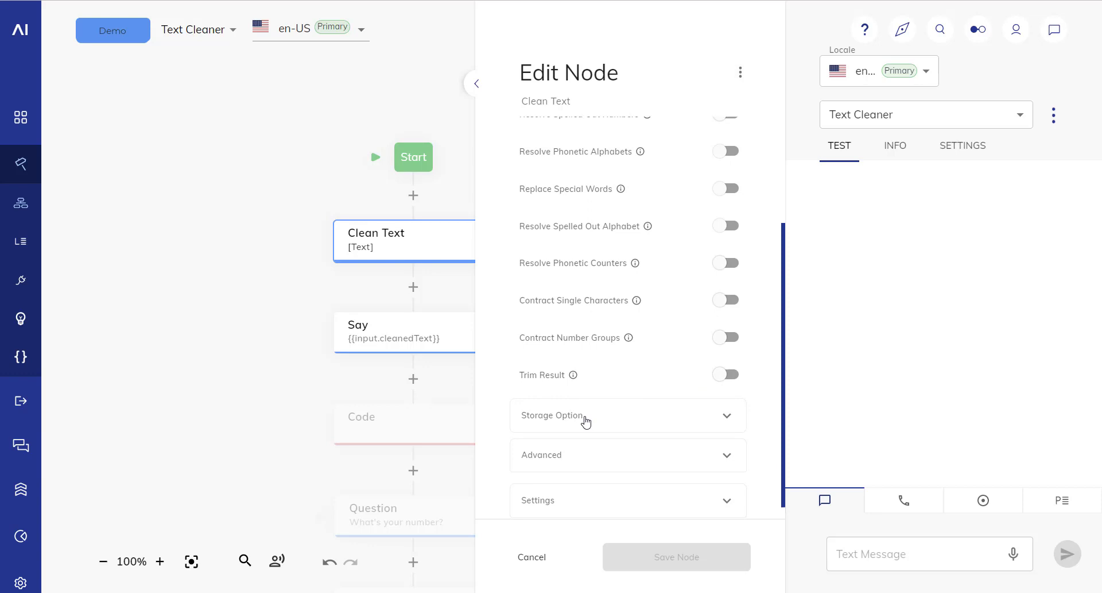
left_click(587, 414)
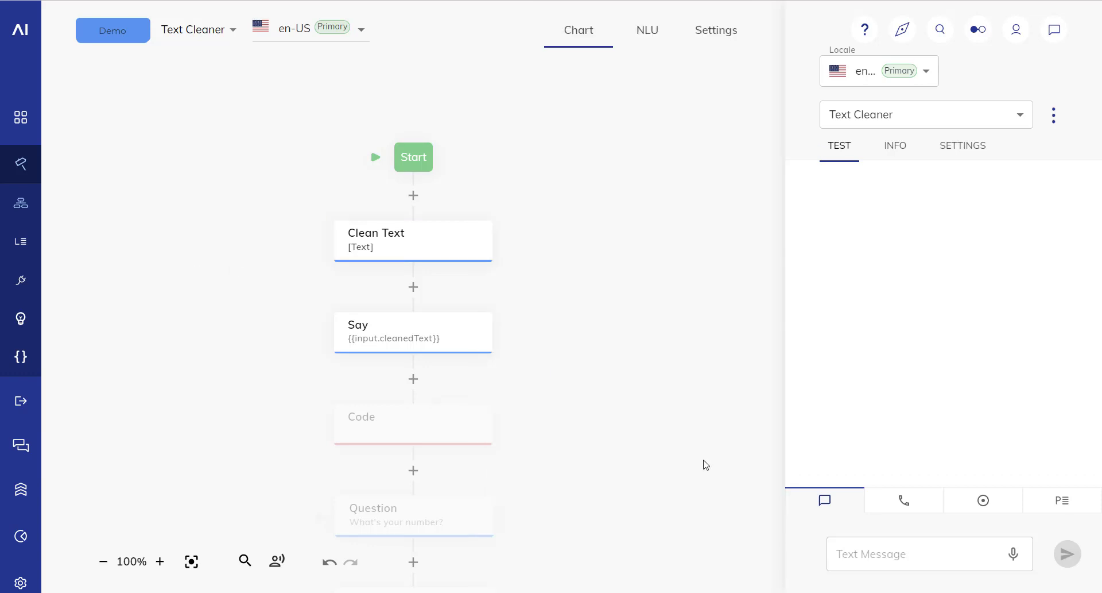
type("raska india golf y for yamaha!")
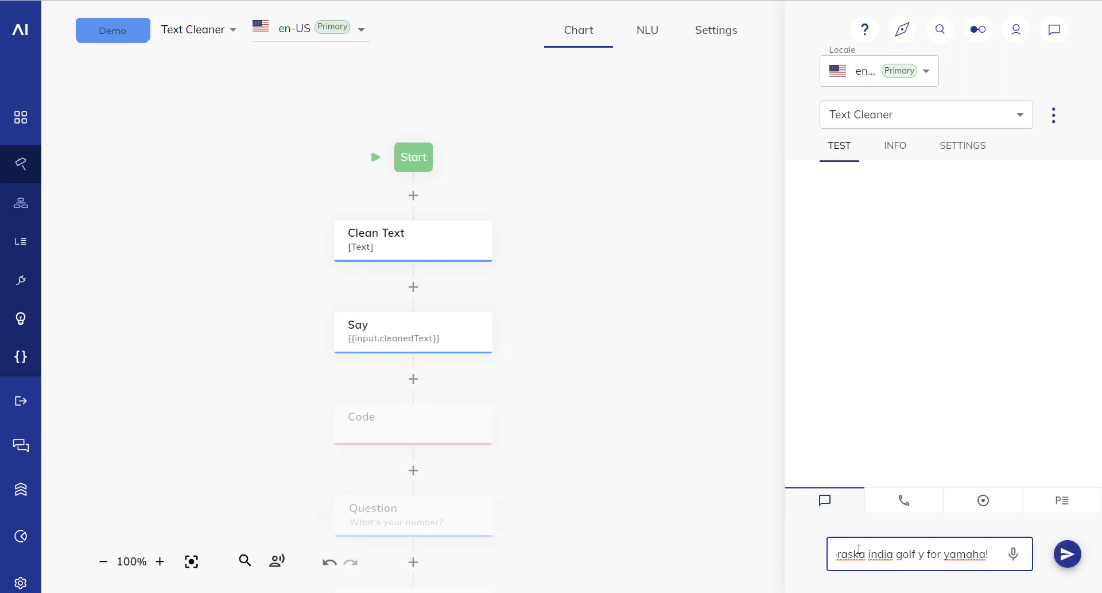
left_click(1067, 552)
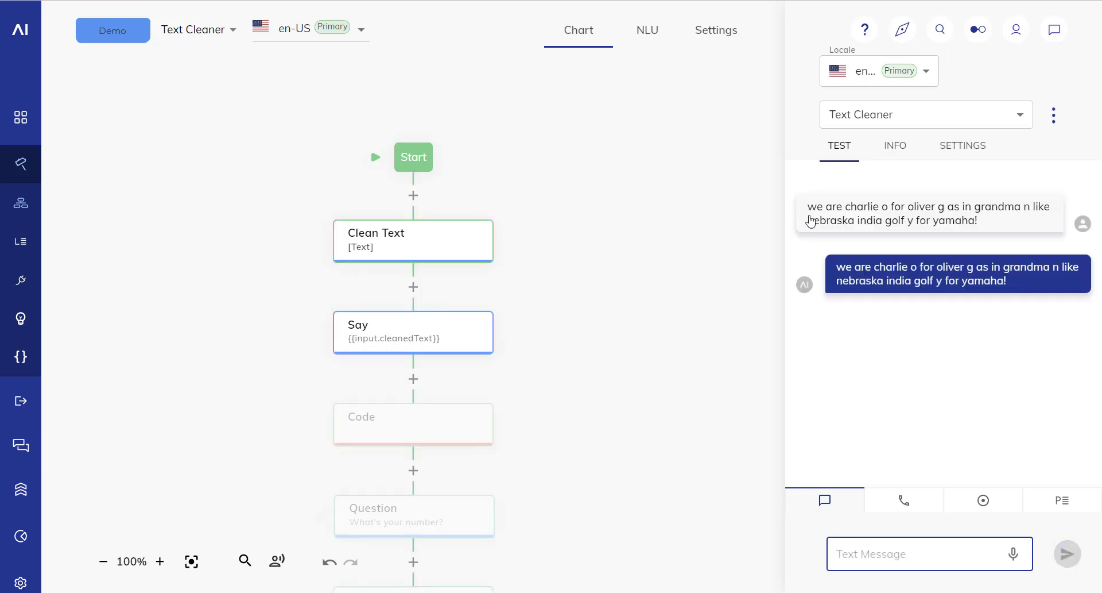
mouse_move(935, 211)
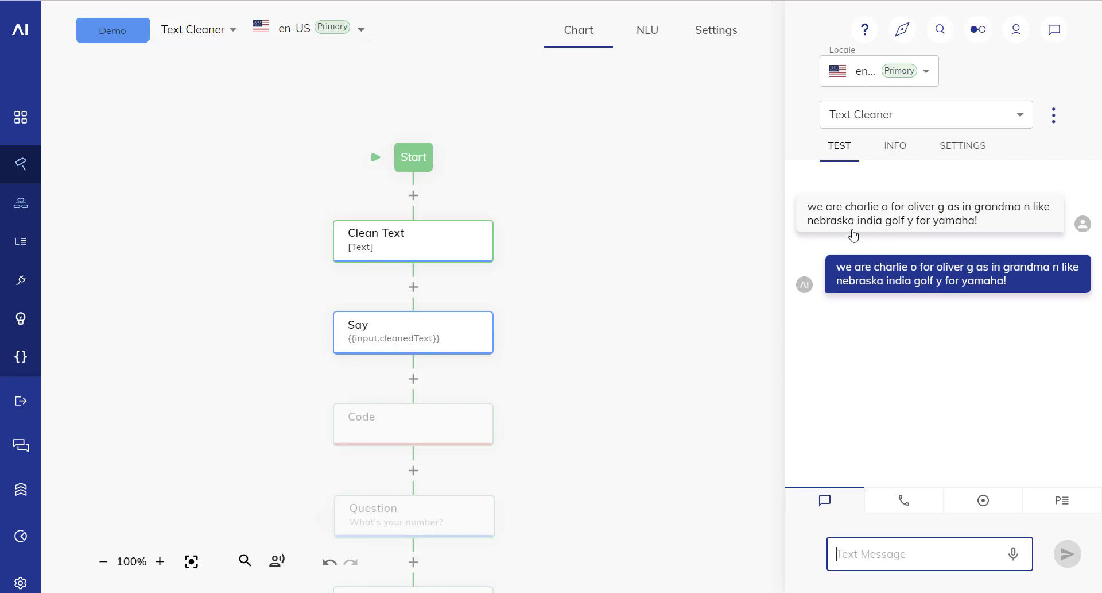
mouse_move(982, 228)
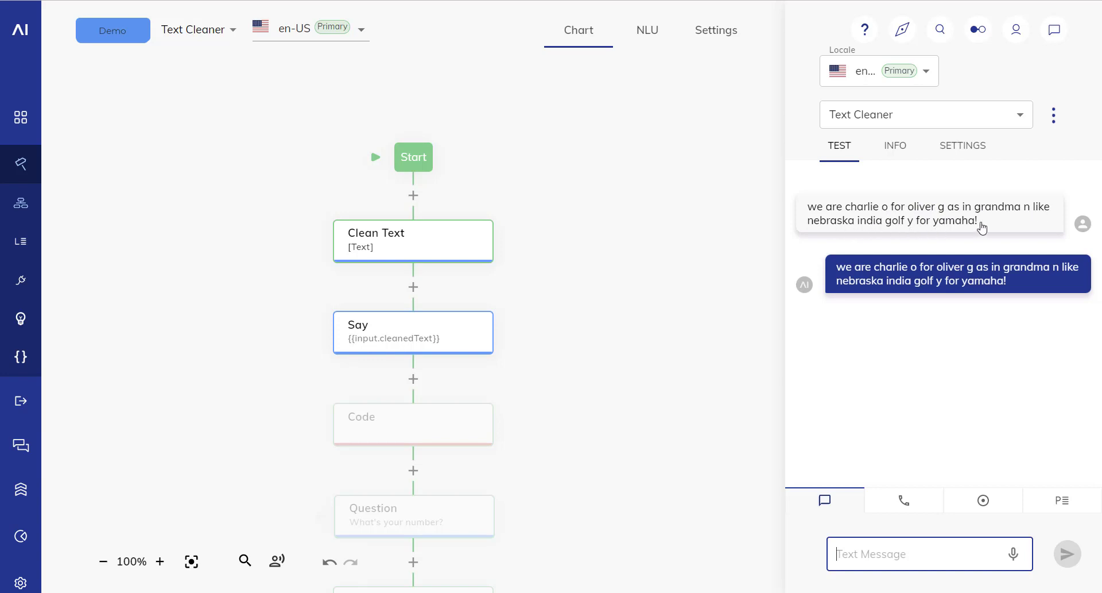
mouse_move(939, 355)
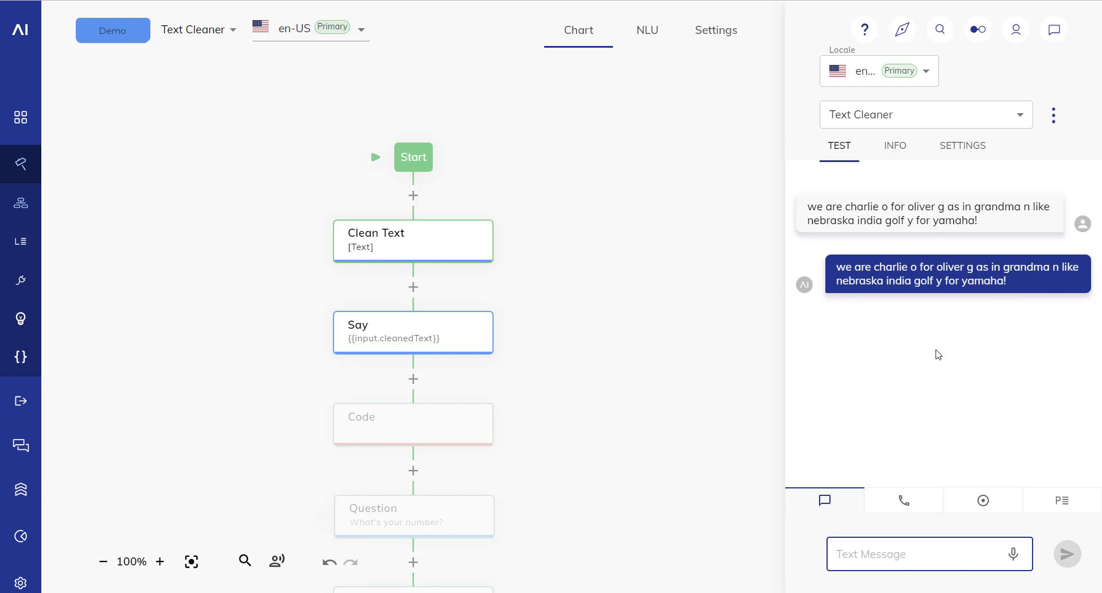
mouse_move(467, 241)
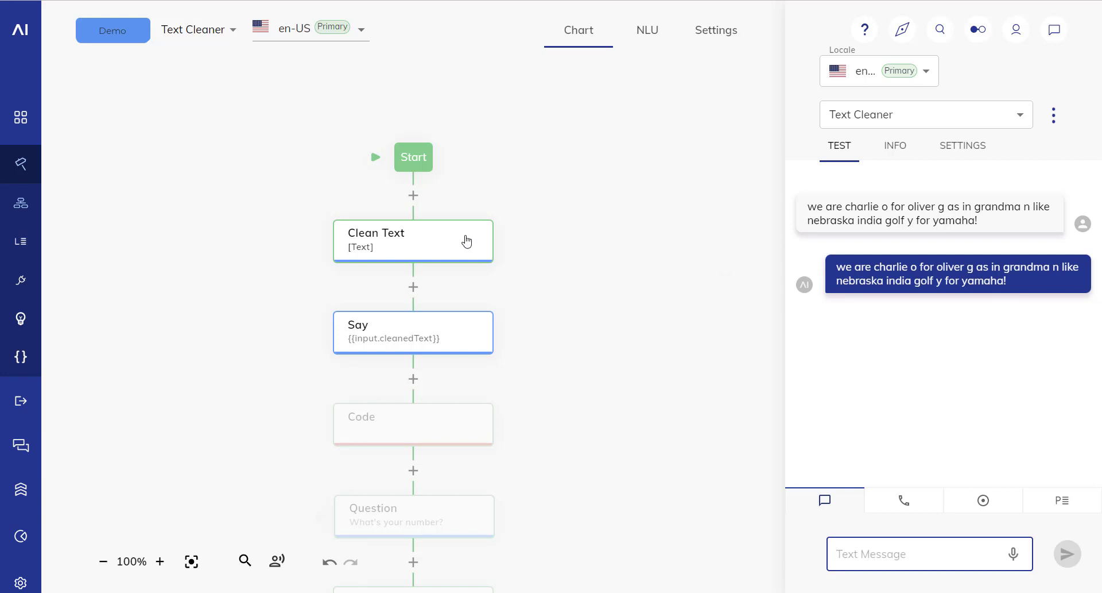
left_click(394, 240)
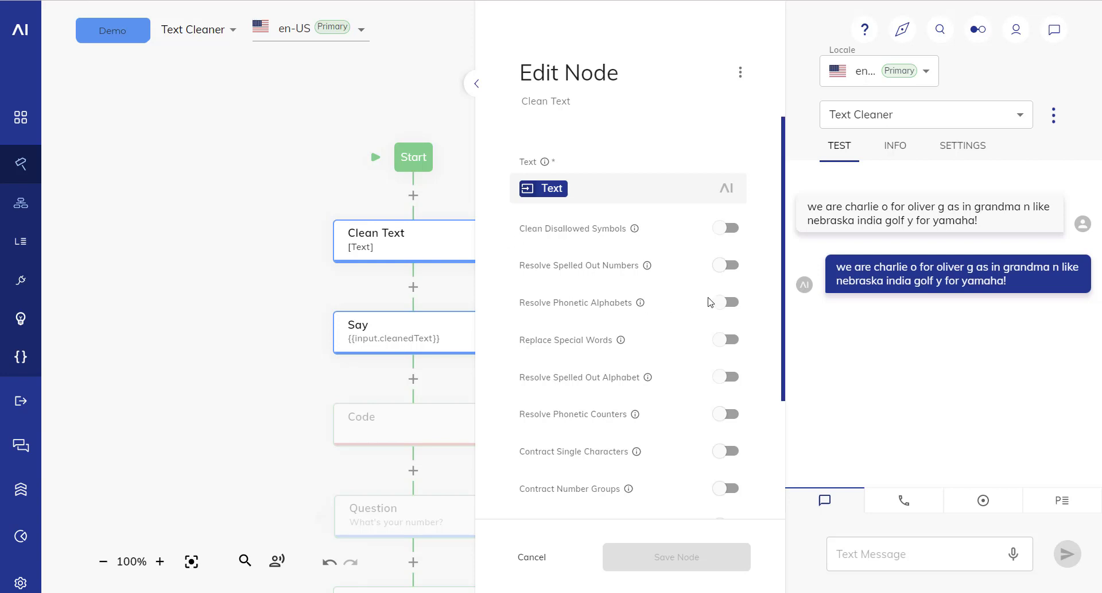
Save Resolve Phonetic Alphabets, then enable and save Resolve Spelled Out Alphabet.
left_click(726, 301)
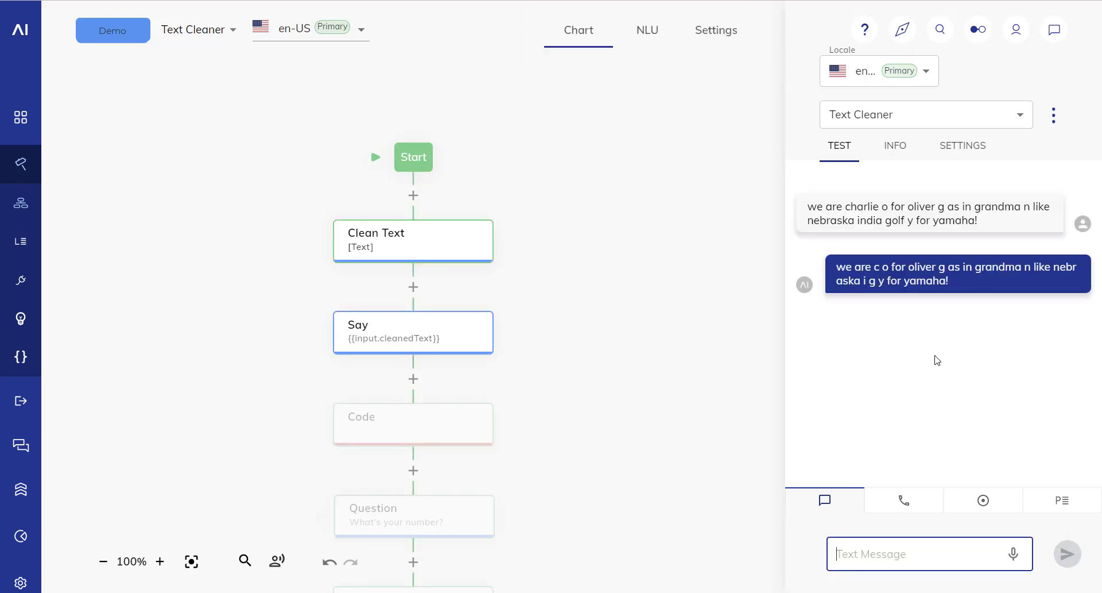
mouse_move(850, 209)
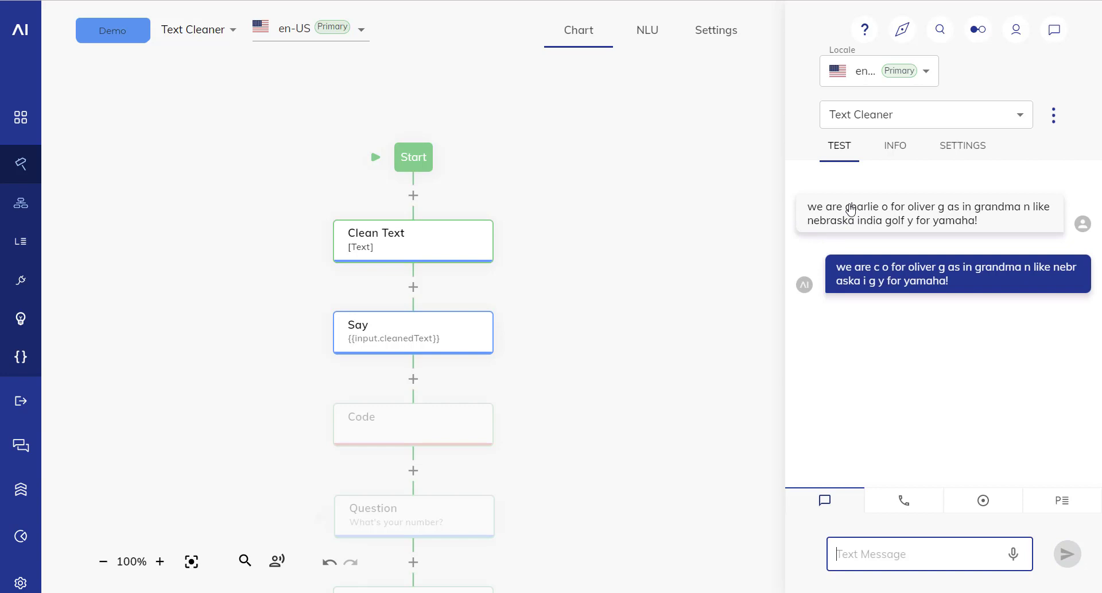
mouse_move(890, 226)
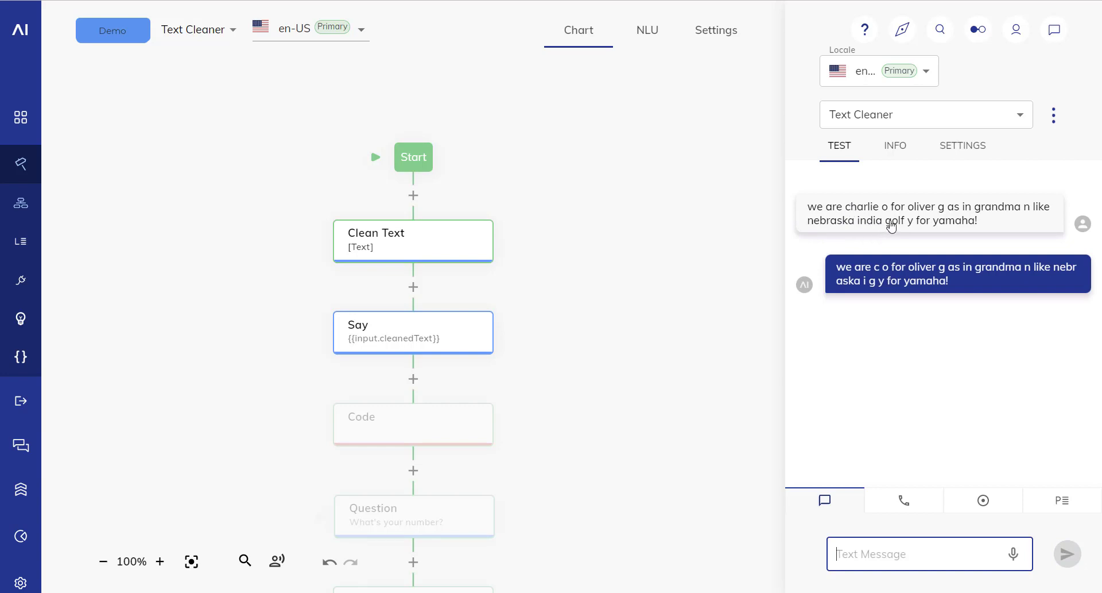
mouse_move(858, 273)
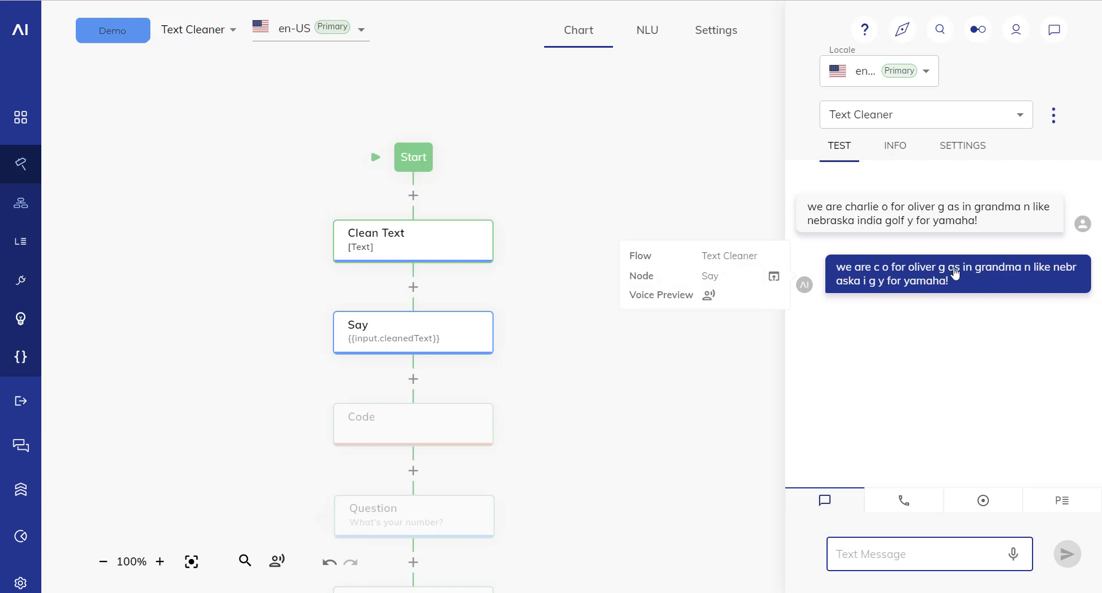
mouse_move(877, 294)
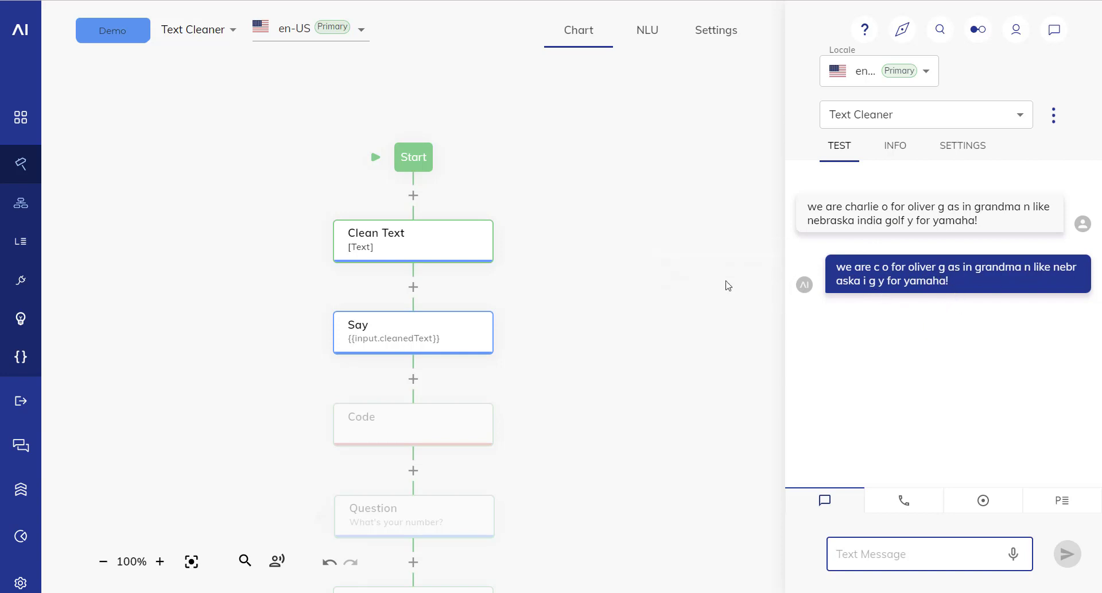
left_click(413, 240)
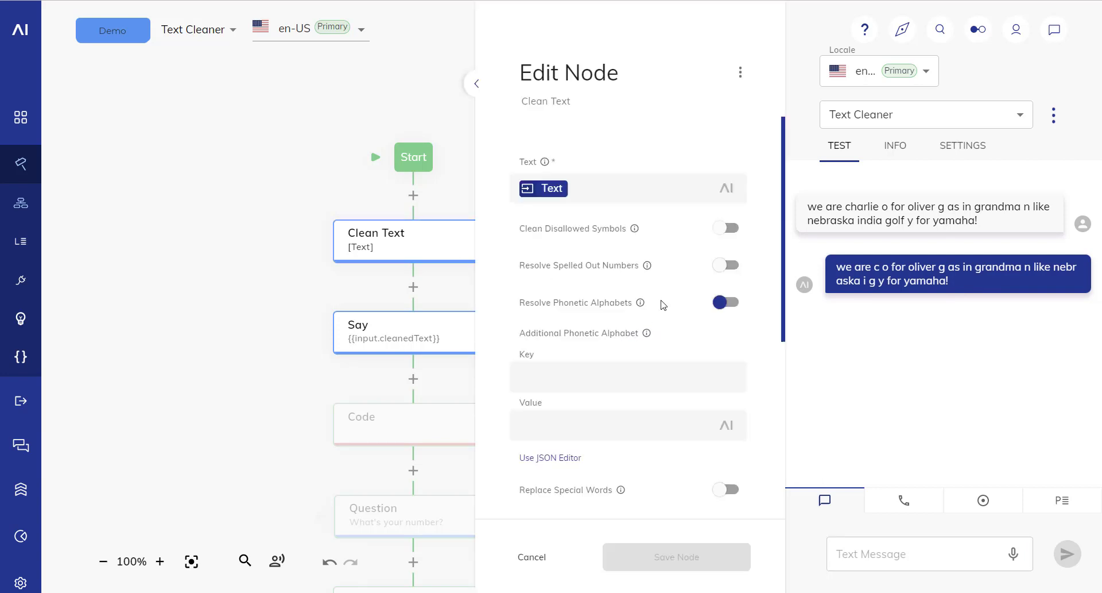
scroll("down", 3)
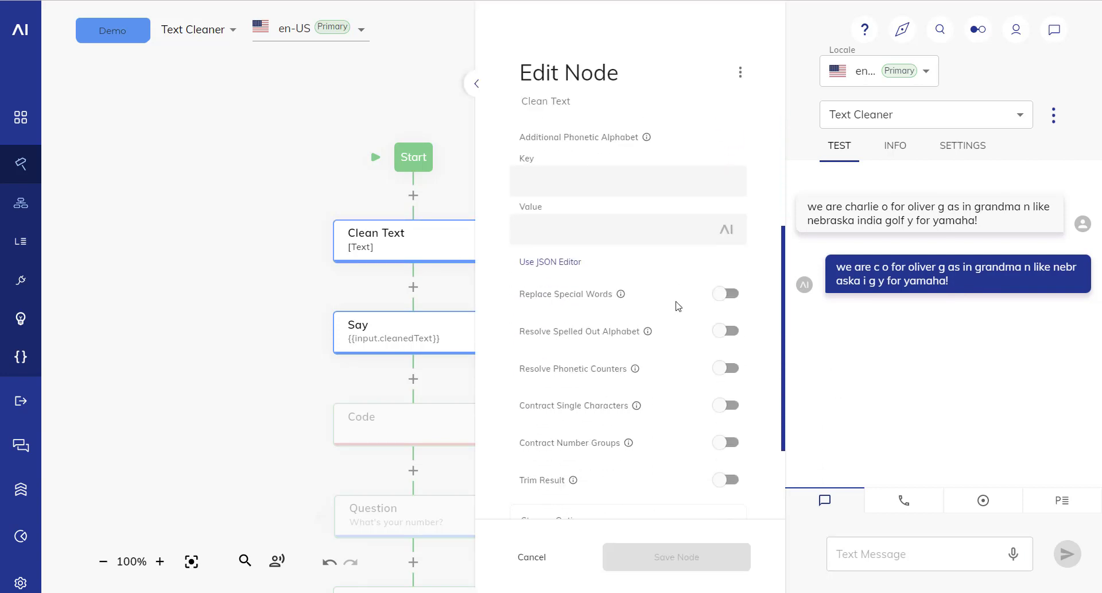
left_click(726, 331)
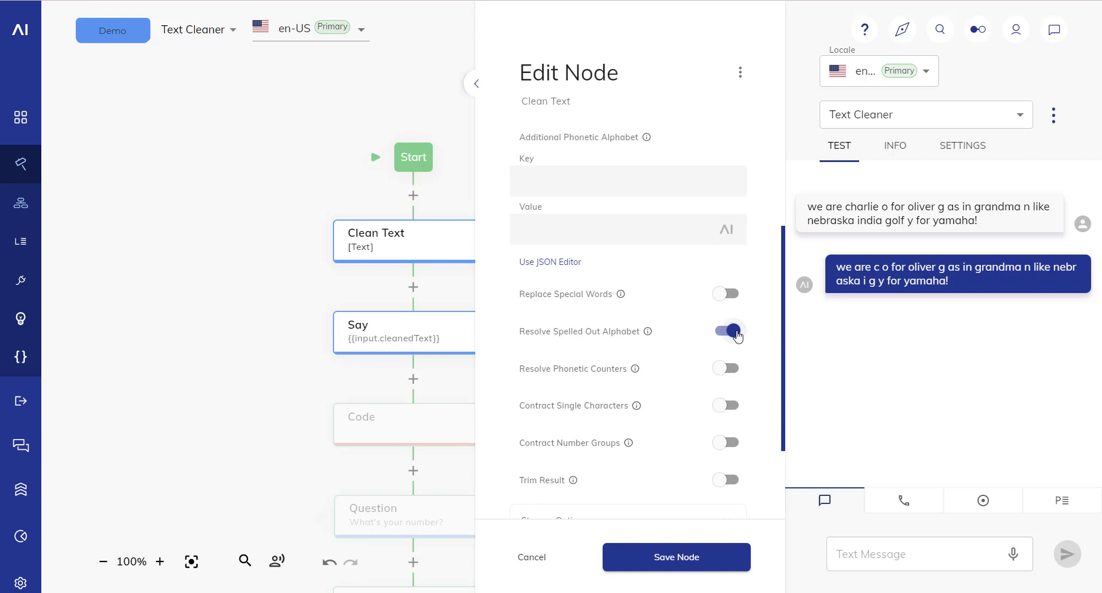
left_click(532, 557)
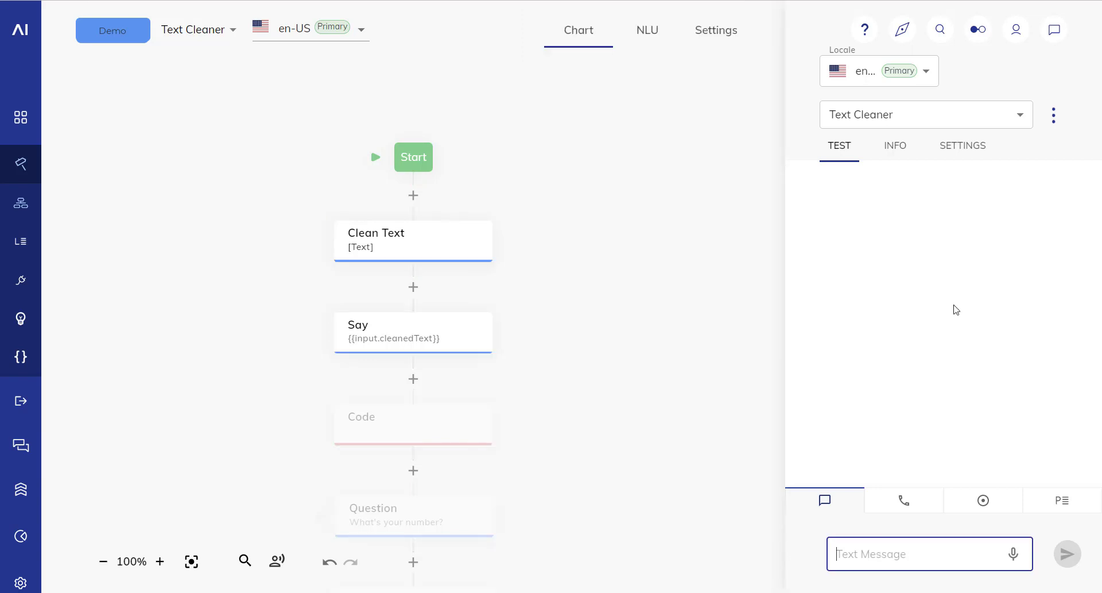
Enable and save Contract Single Characters, and send the 'we are charlie o for oliver…' message.
type("we are charlie o for oliver g as in grandma n like nebraska india golf y for yamaha!")
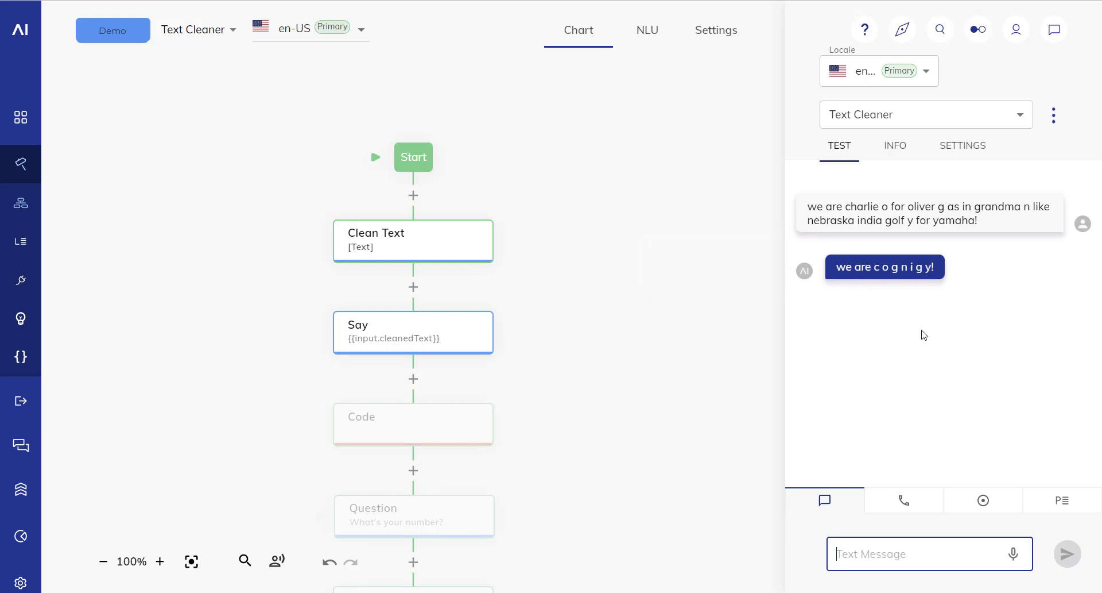
mouse_move(884, 279)
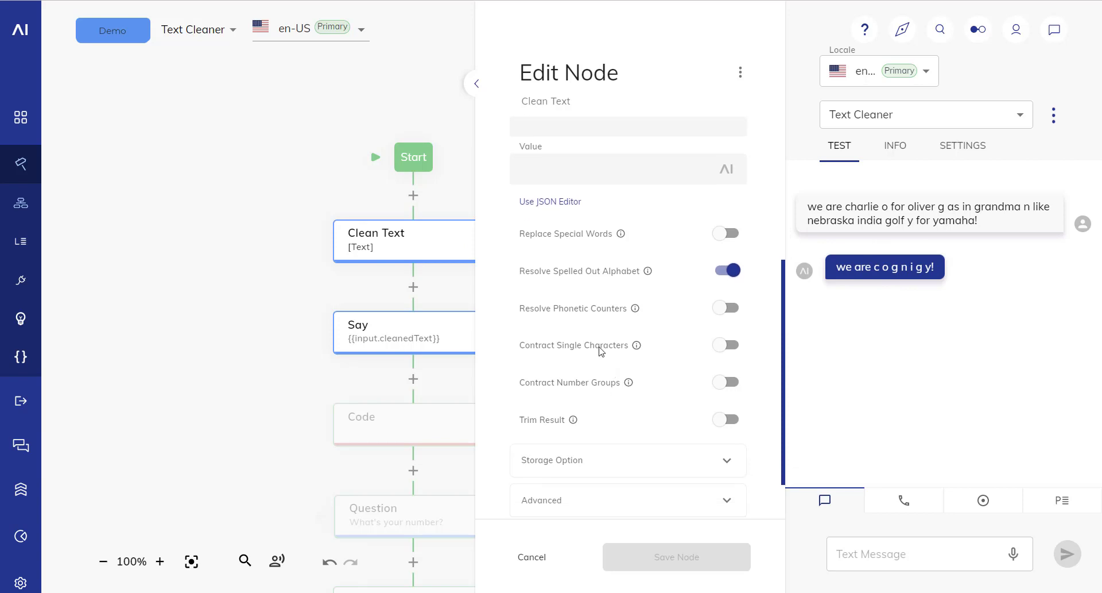
left_click(726, 345)
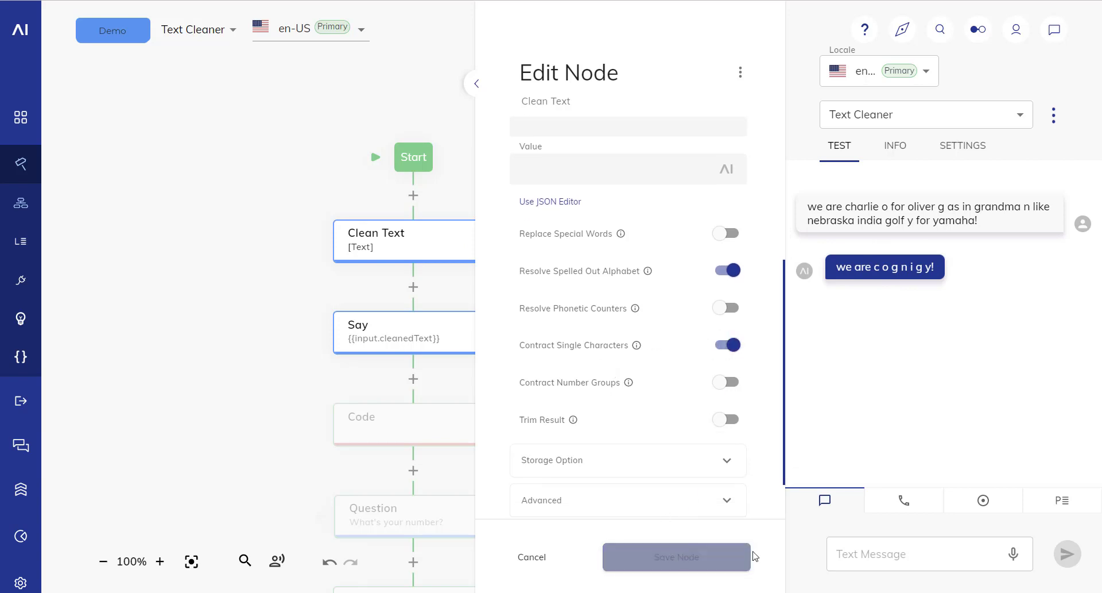
left_click(532, 556)
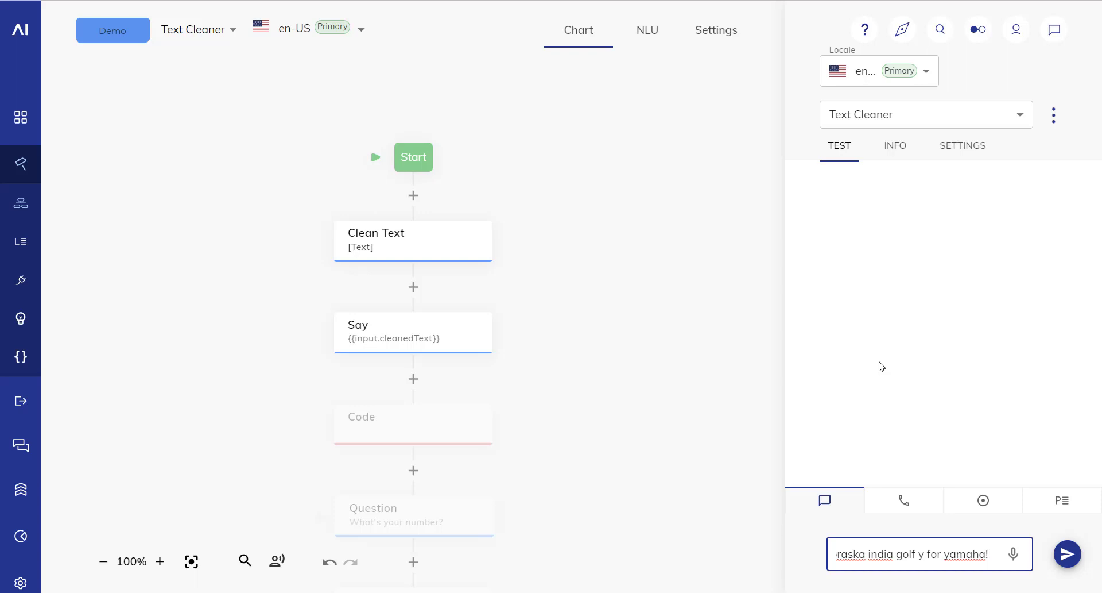
left_click(1066, 553)
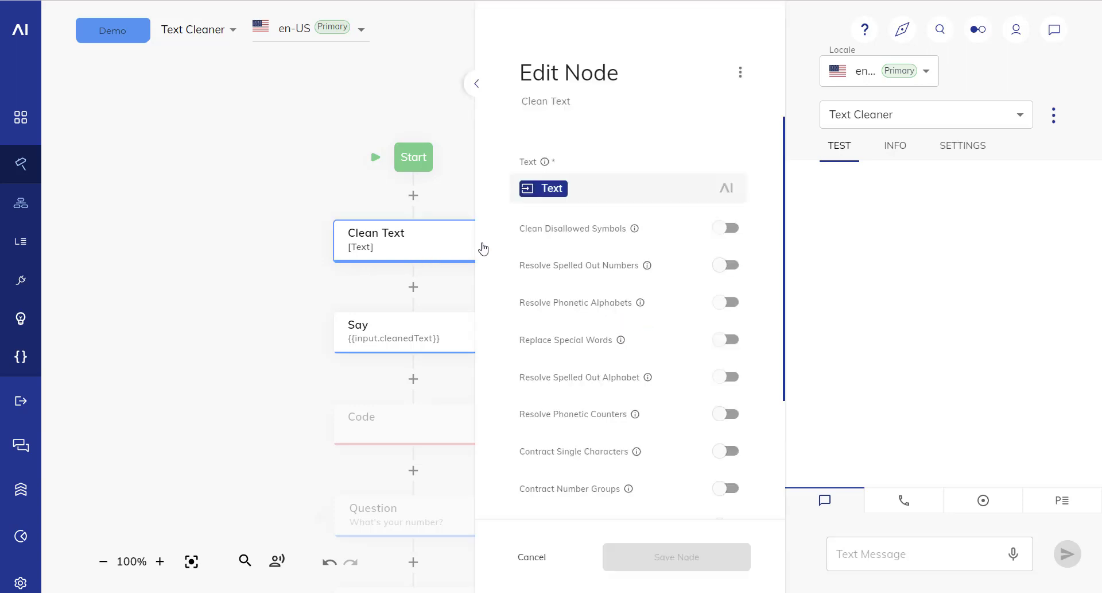
Send the phone-number message, then enable and save Resolve Spelled Out Numbers and Resolve Phonetic Counters.
left_click(929, 553)
type("my number is triple five dash 7 8 3 dash double two 6 two")
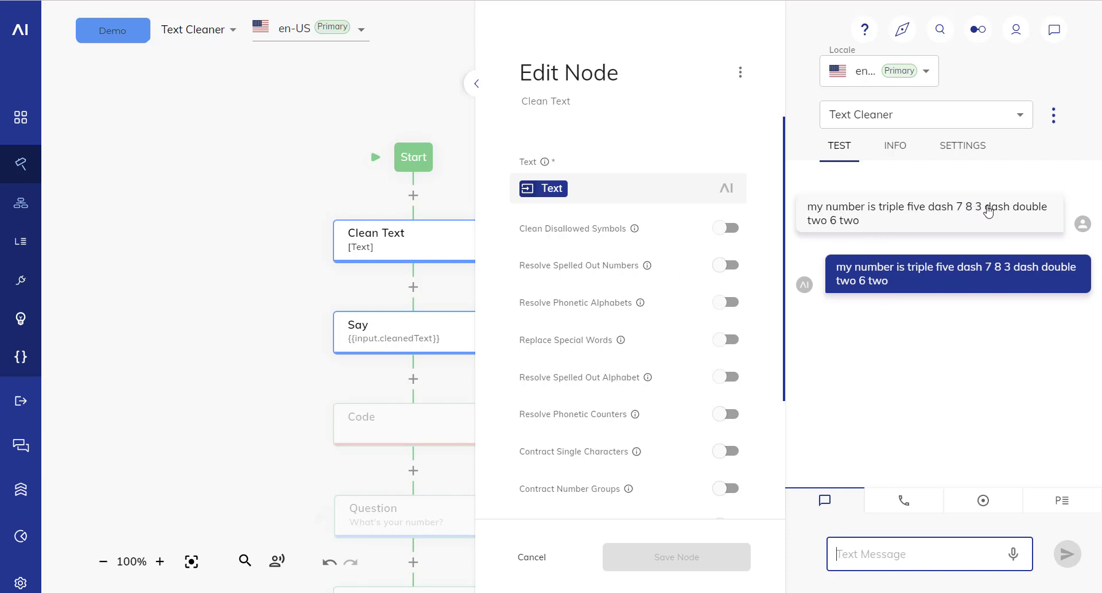
mouse_move(825, 318)
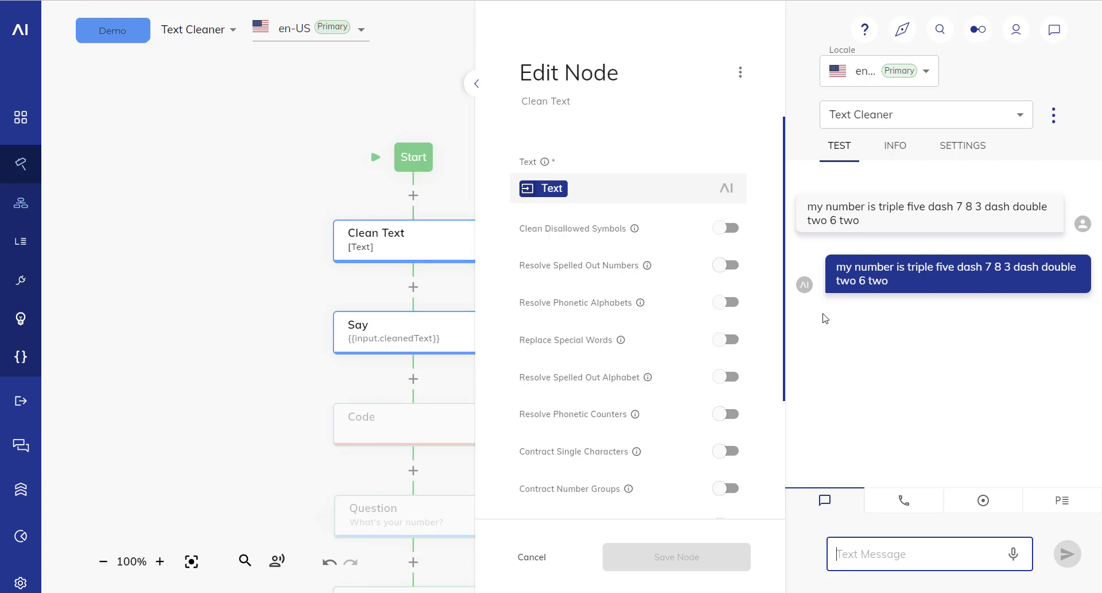
mouse_move(680, 230)
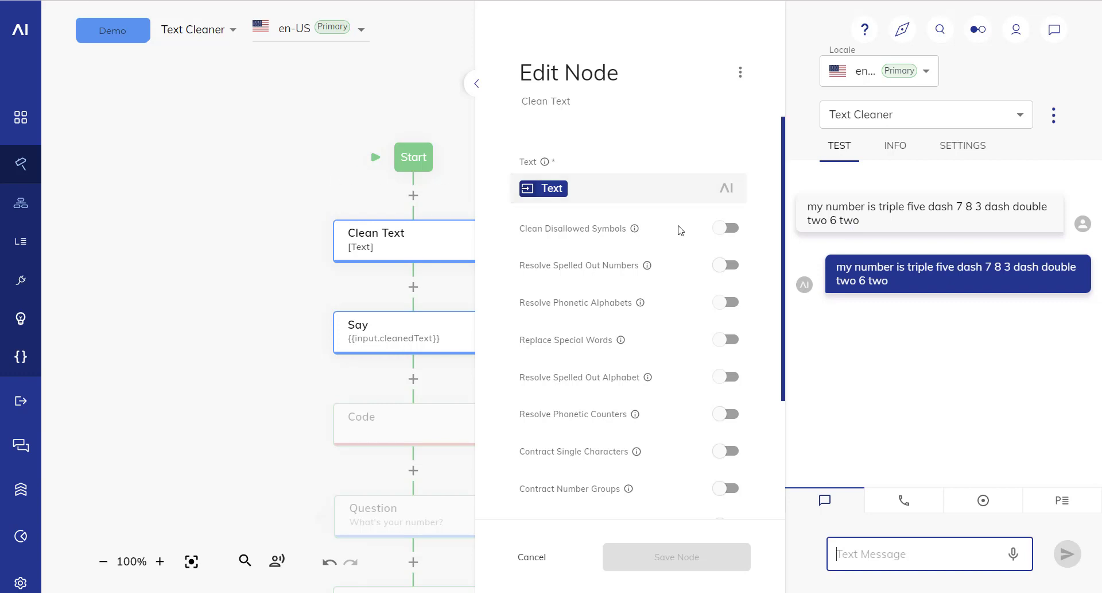
left_click(726, 265)
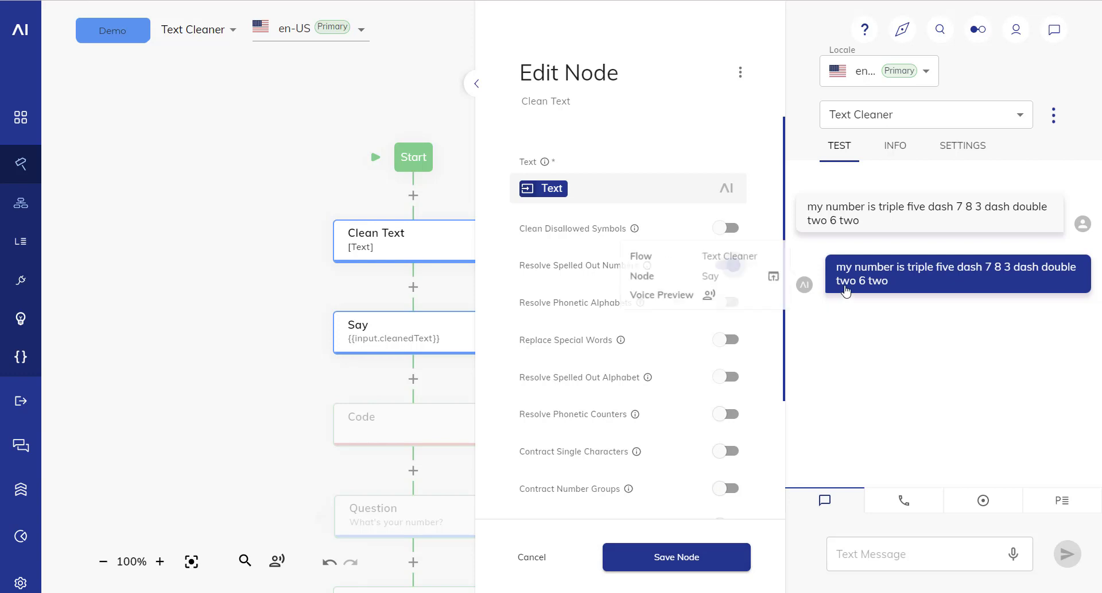
mouse_move(880, 289)
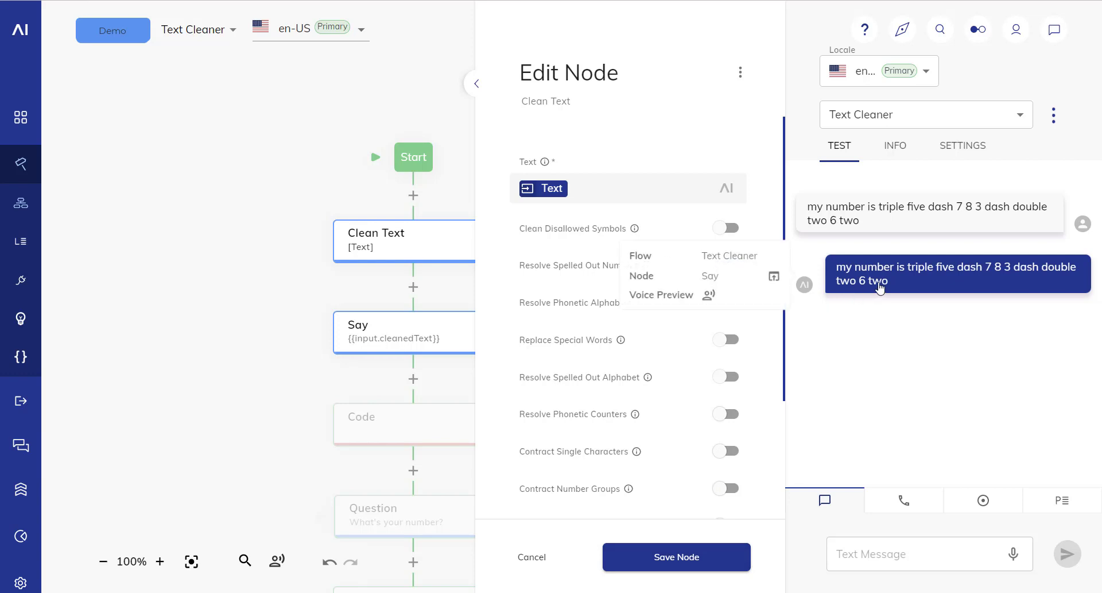
left_click(725, 266)
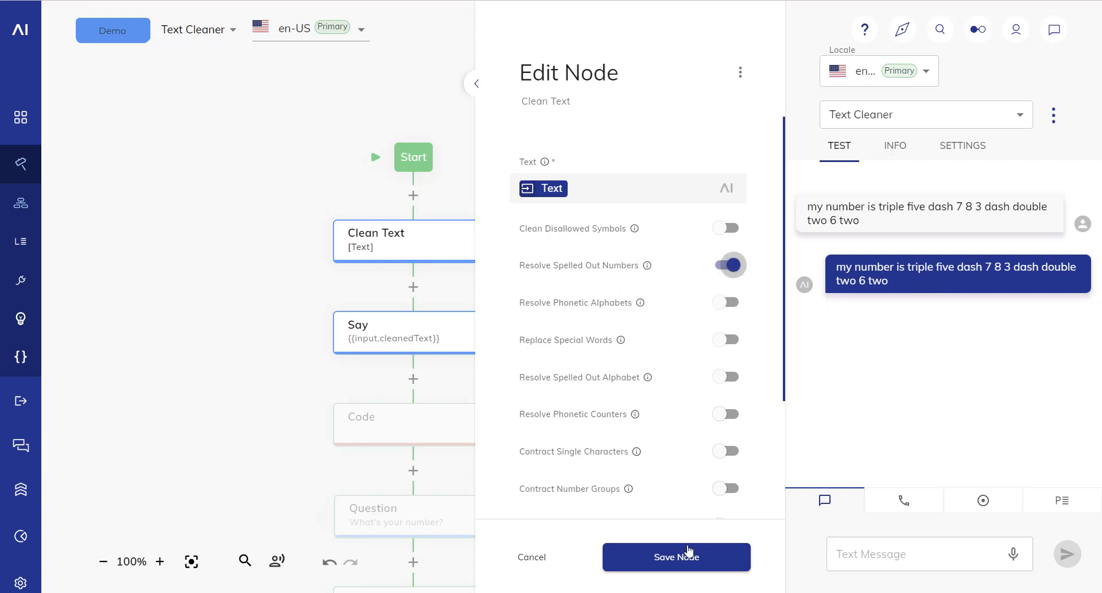
left_click(676, 556)
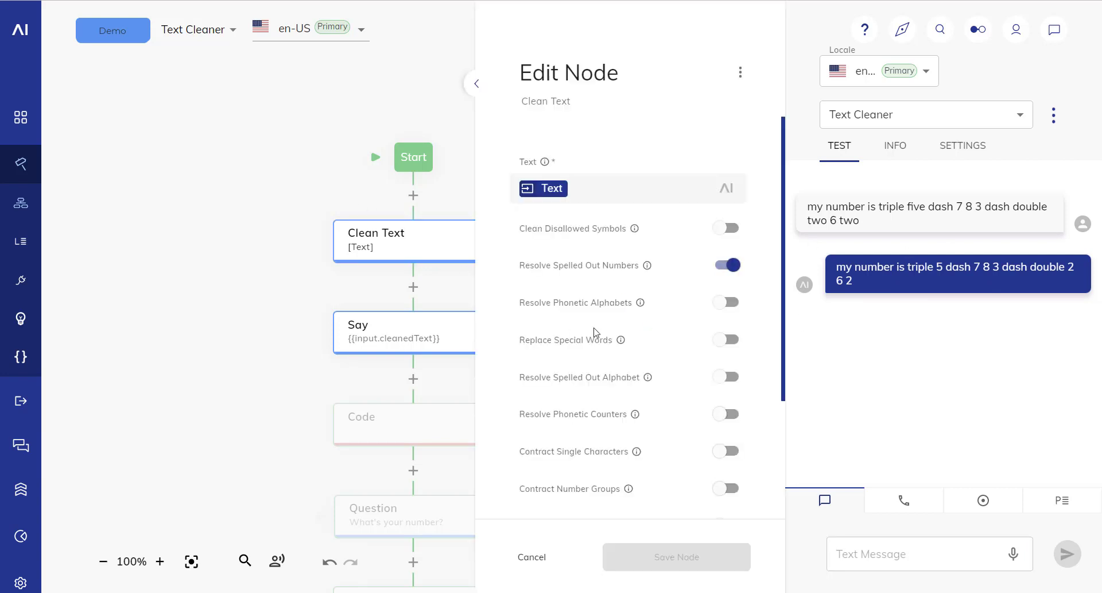
left_click(727, 413)
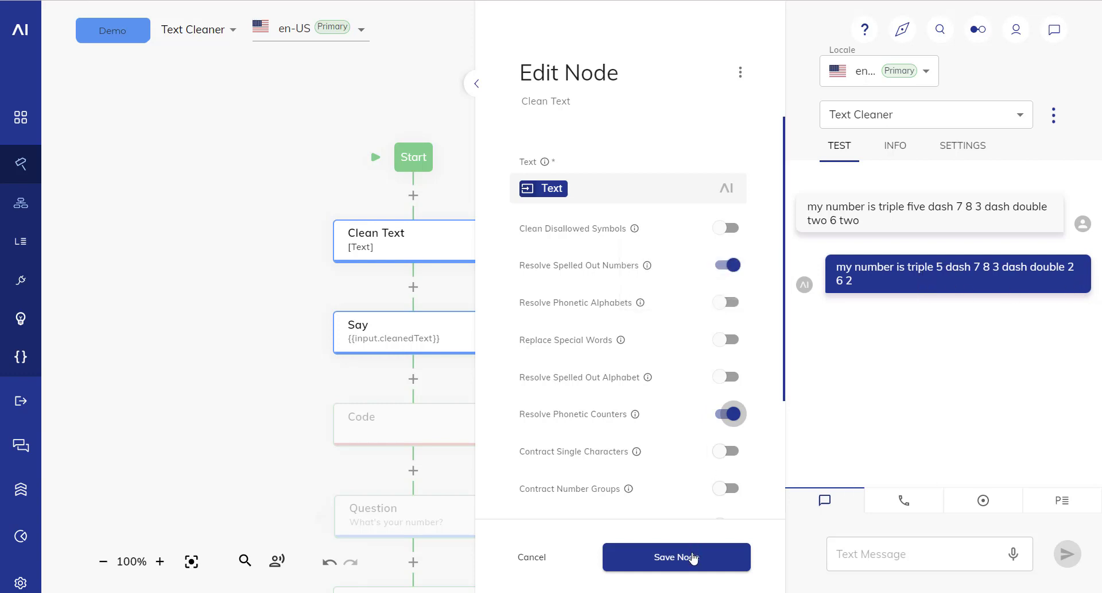
left_click(676, 557)
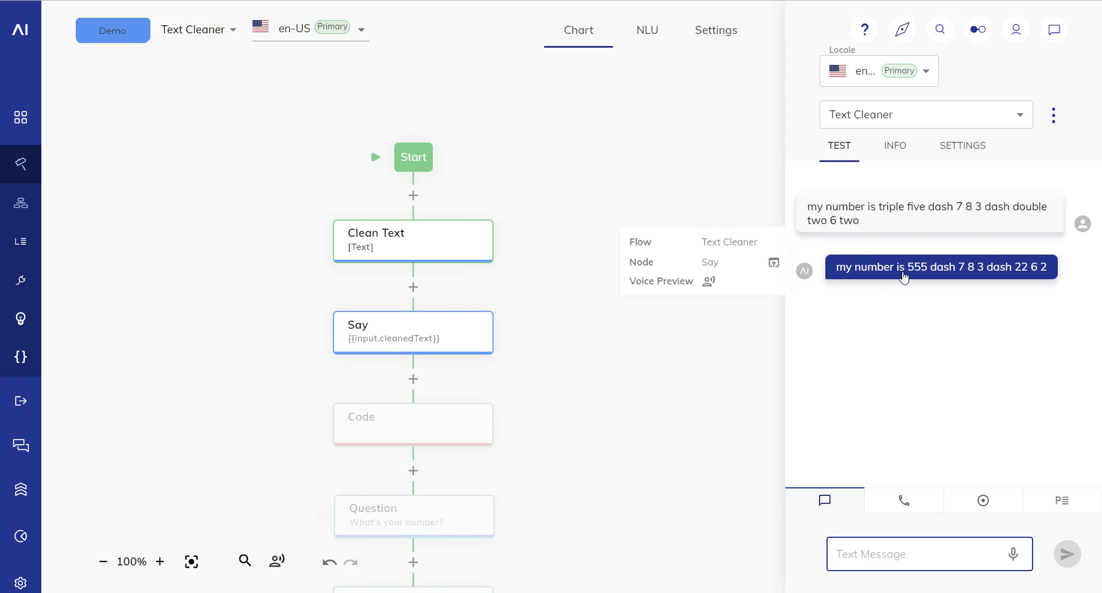
mouse_move(944, 341)
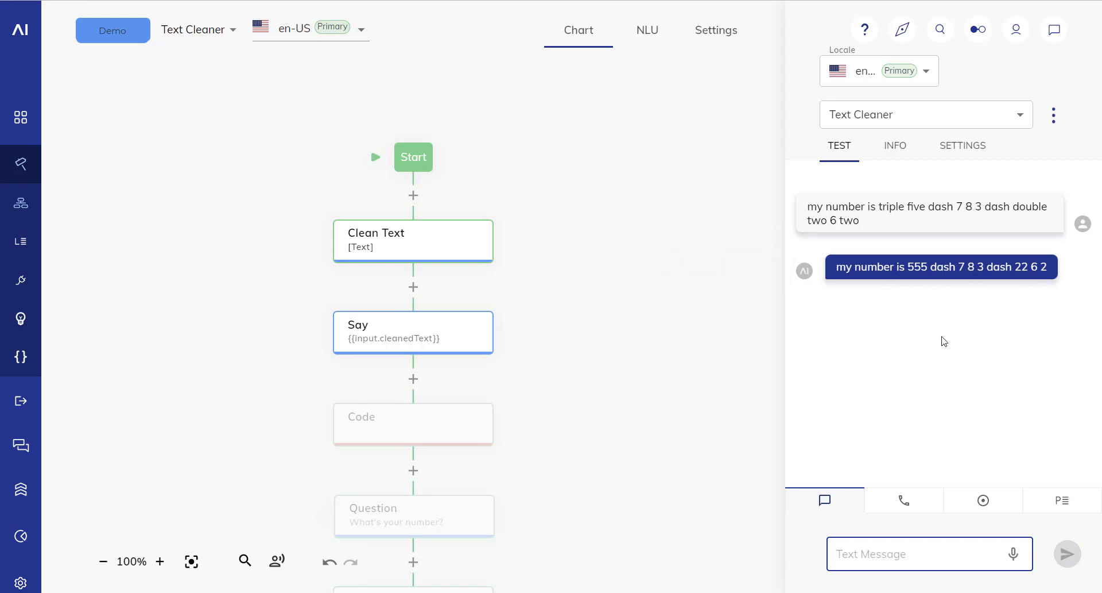
mouse_move(441, 252)
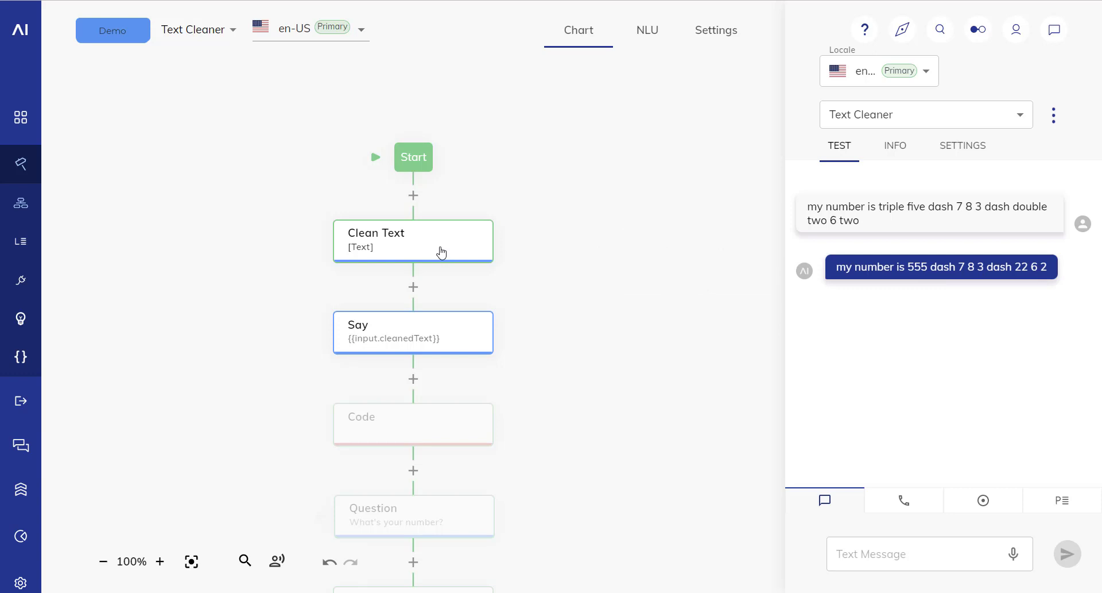
Enable Clean Disallowed Symbols, add 'dash' as a mapped symbol key, and save.
left_click(414, 239)
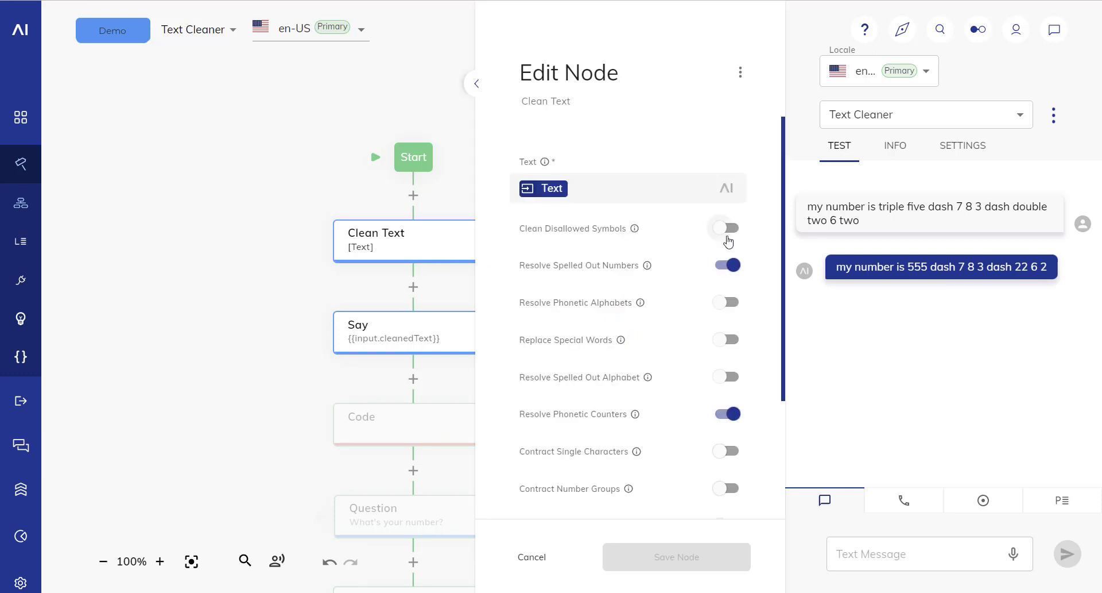
left_click(727, 228)
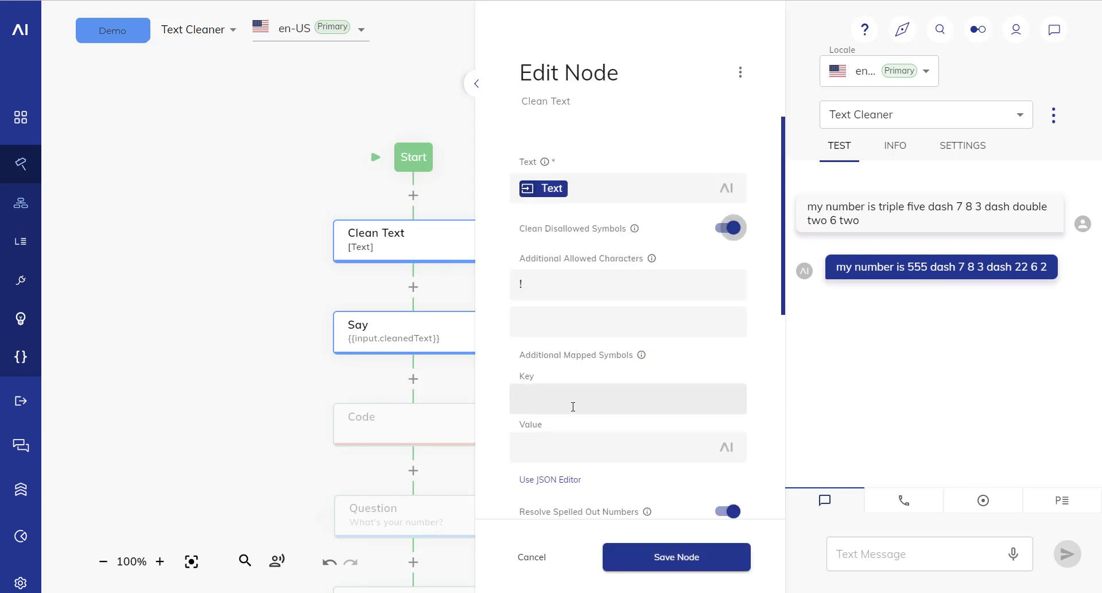
left_click(627, 398)
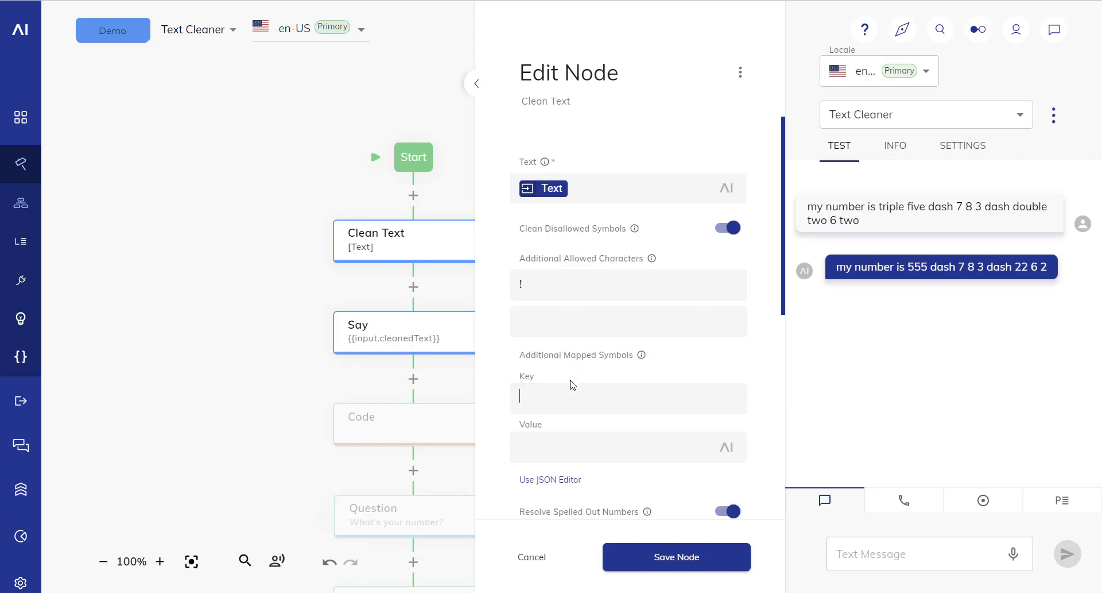
type("d")
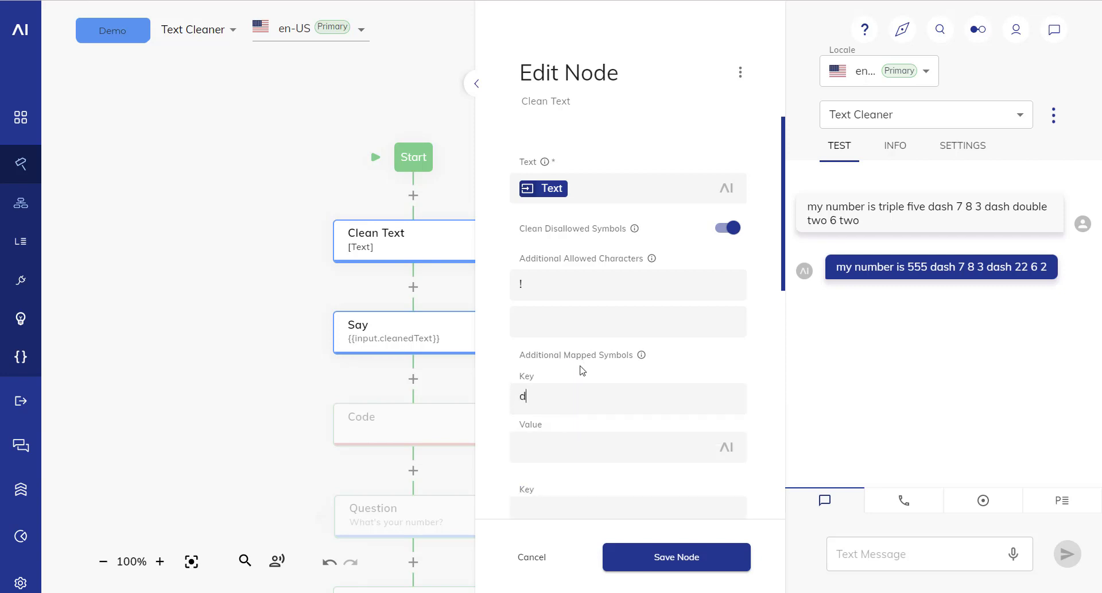
type("ash")
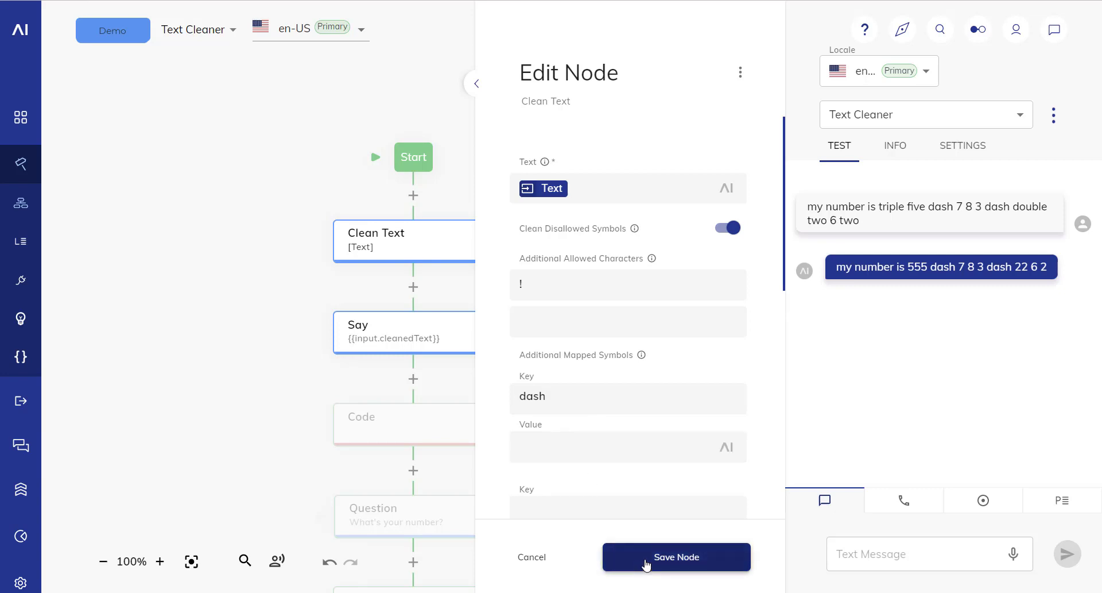
left_click(675, 556)
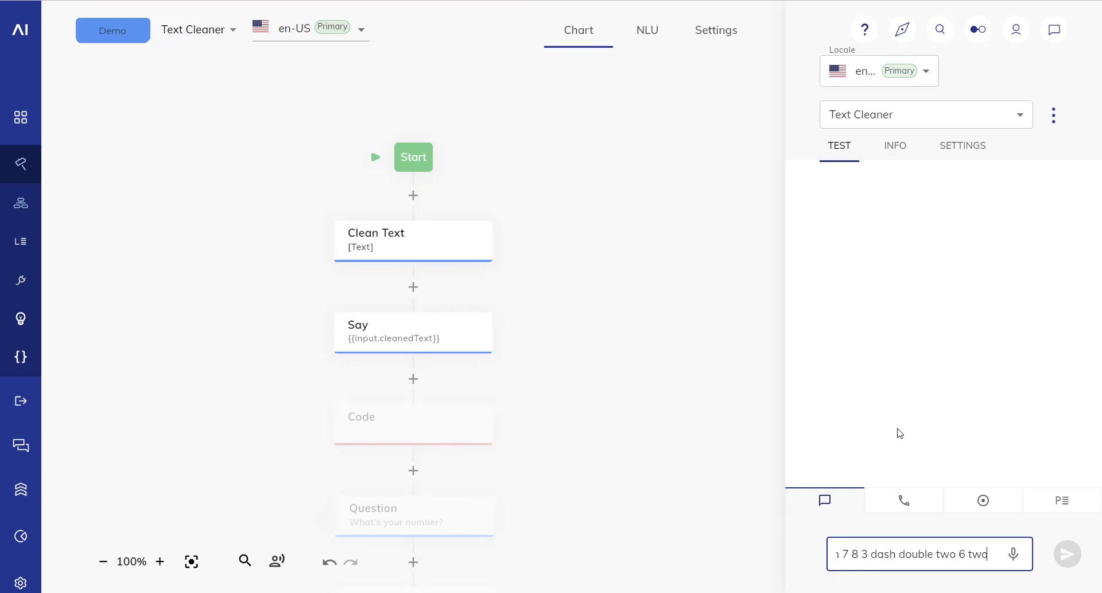
Resend the phone-number message and reopen the Clean Text node settings.
left_click(1067, 553)
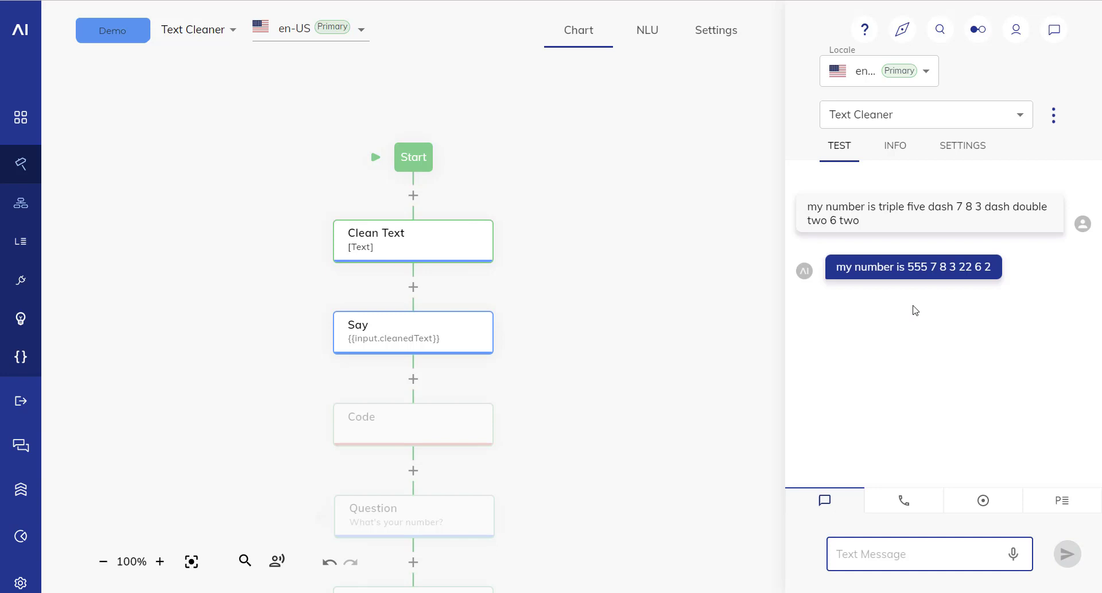
mouse_move(432, 255)
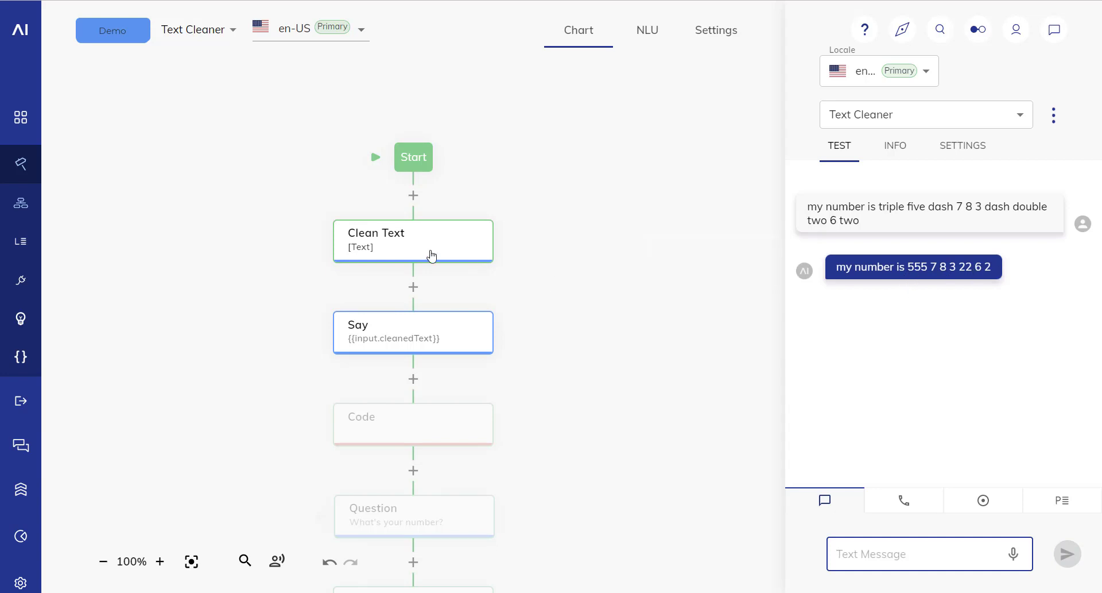
left_click(413, 239)
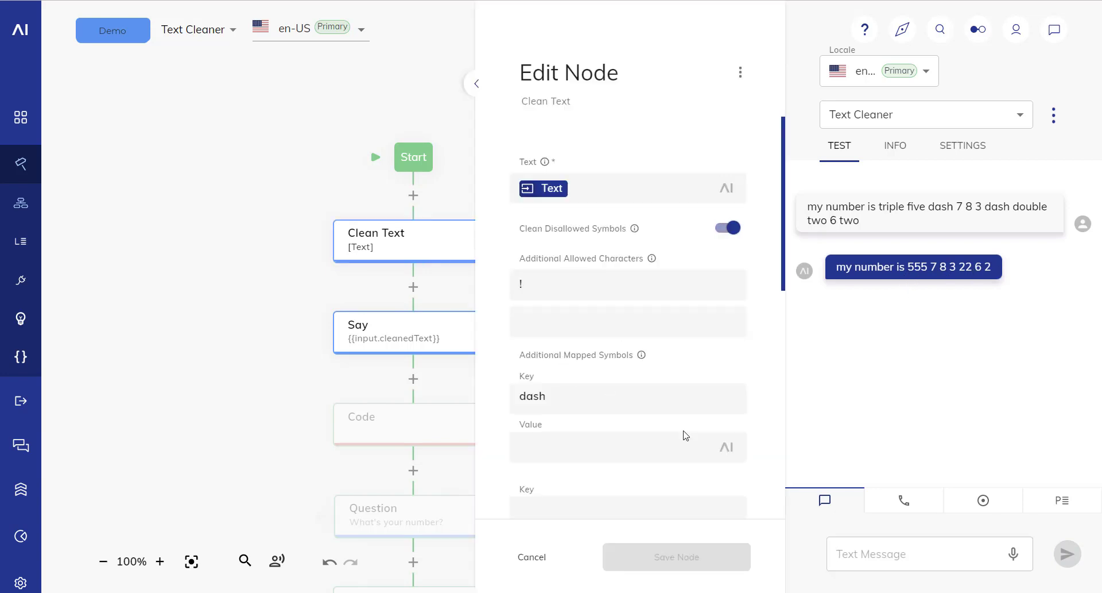
scroll("down", 3)
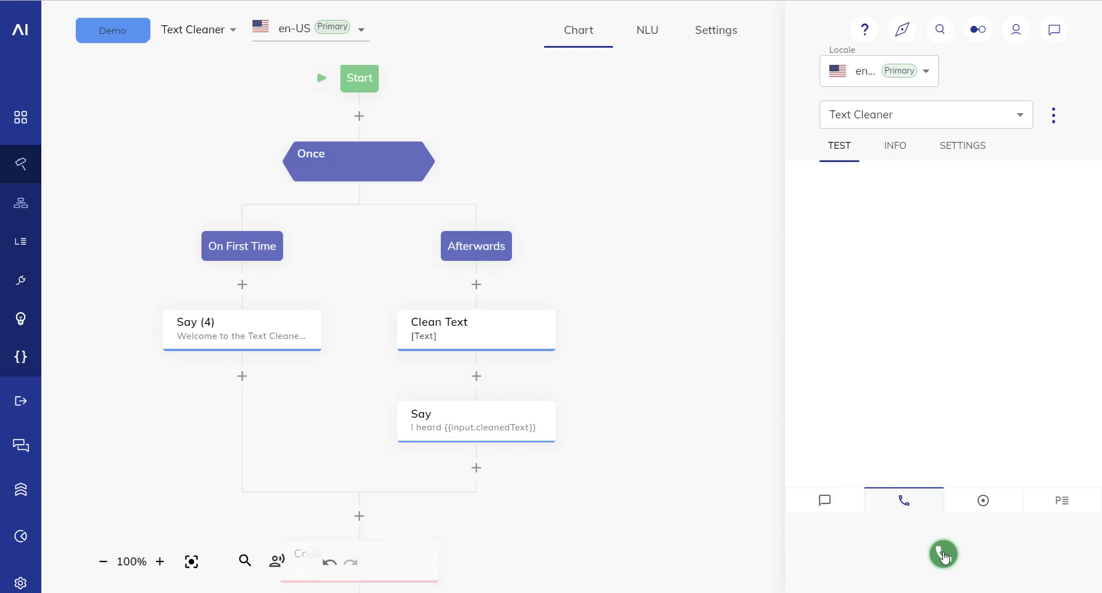
Make a voice test call, speak the phone number, and hang up.
left_click(943, 553)
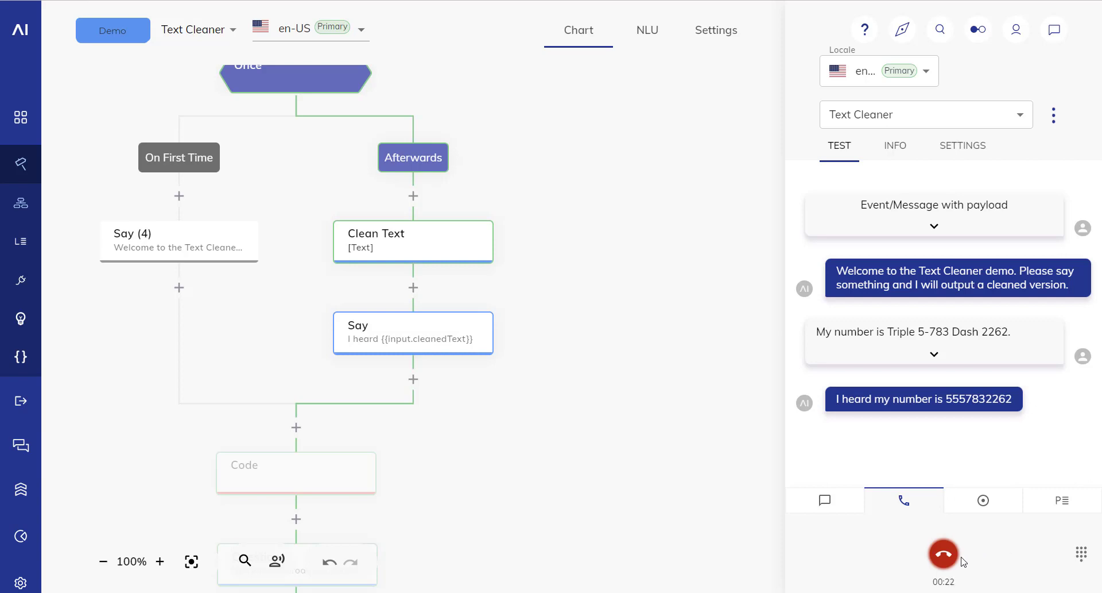
left_click(943, 553)
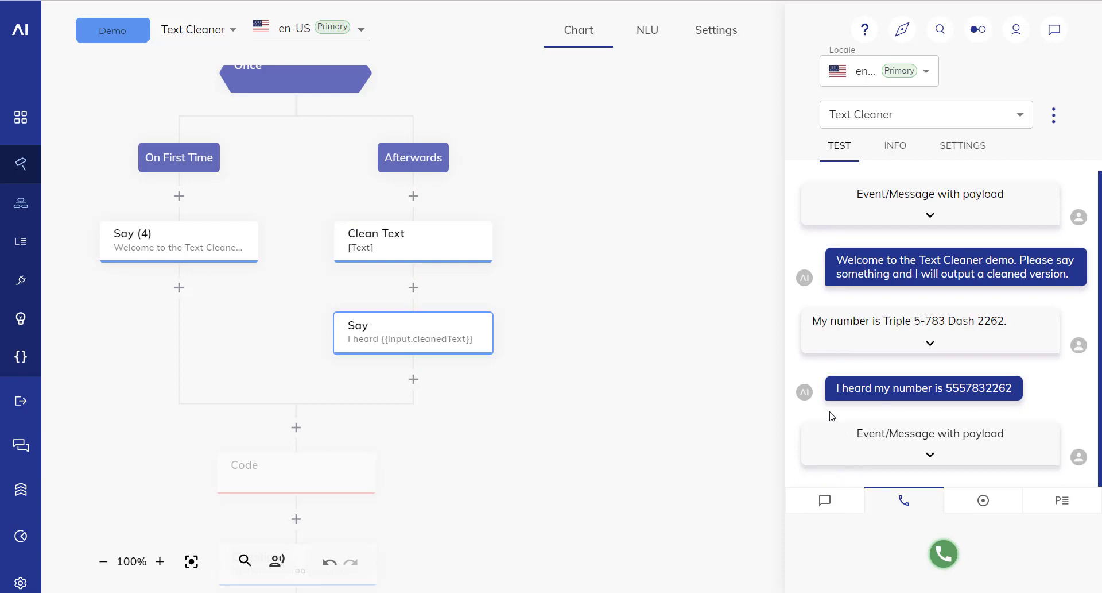
mouse_move(1045, 333)
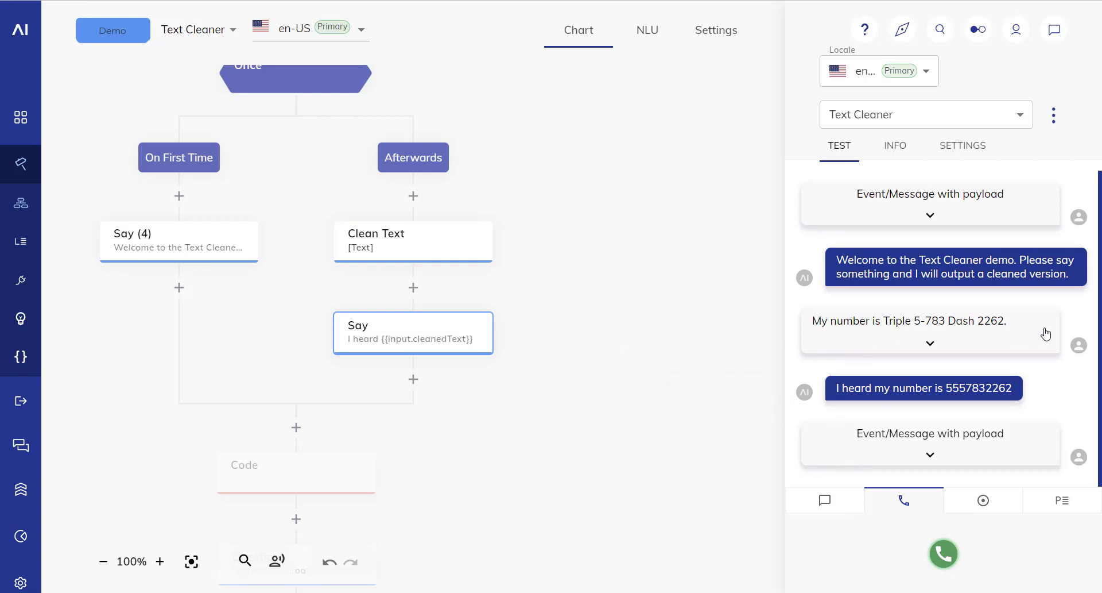
mouse_move(779, 320)
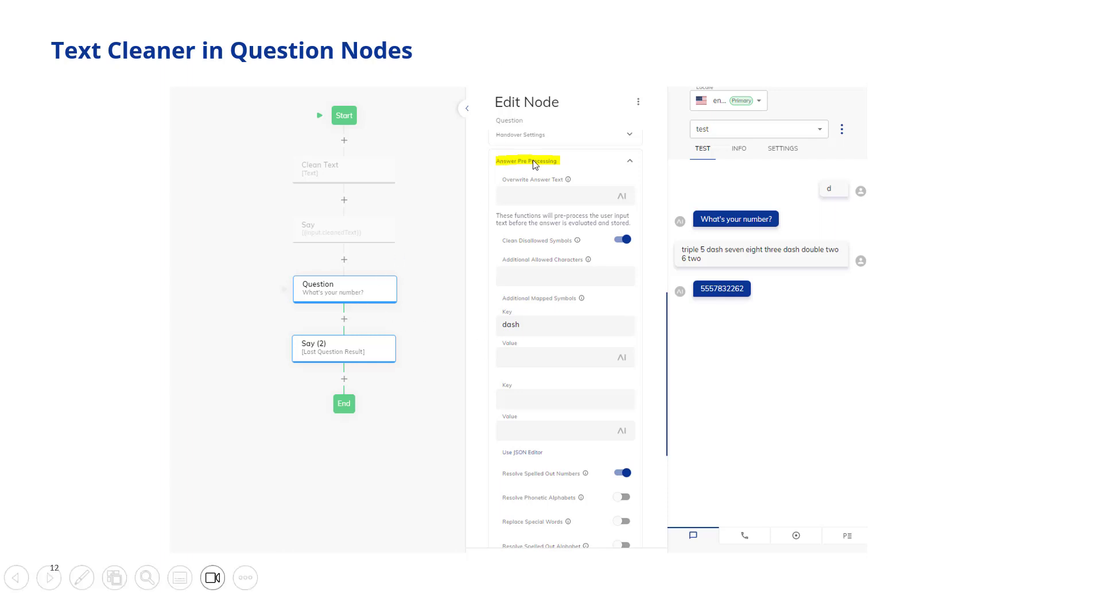
mouse_move(523, 297)
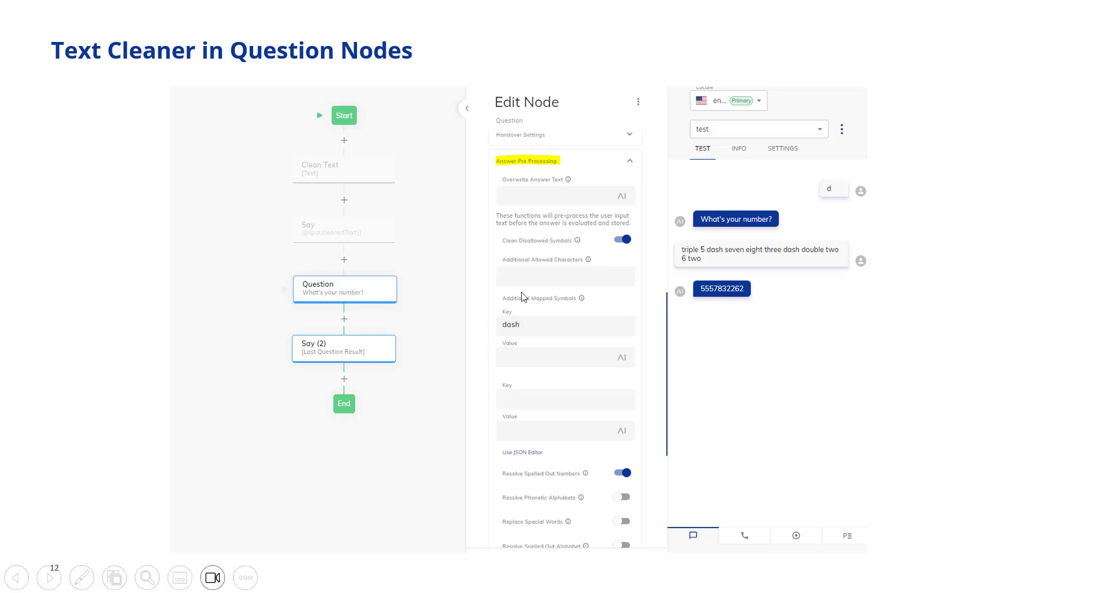
mouse_move(523, 514)
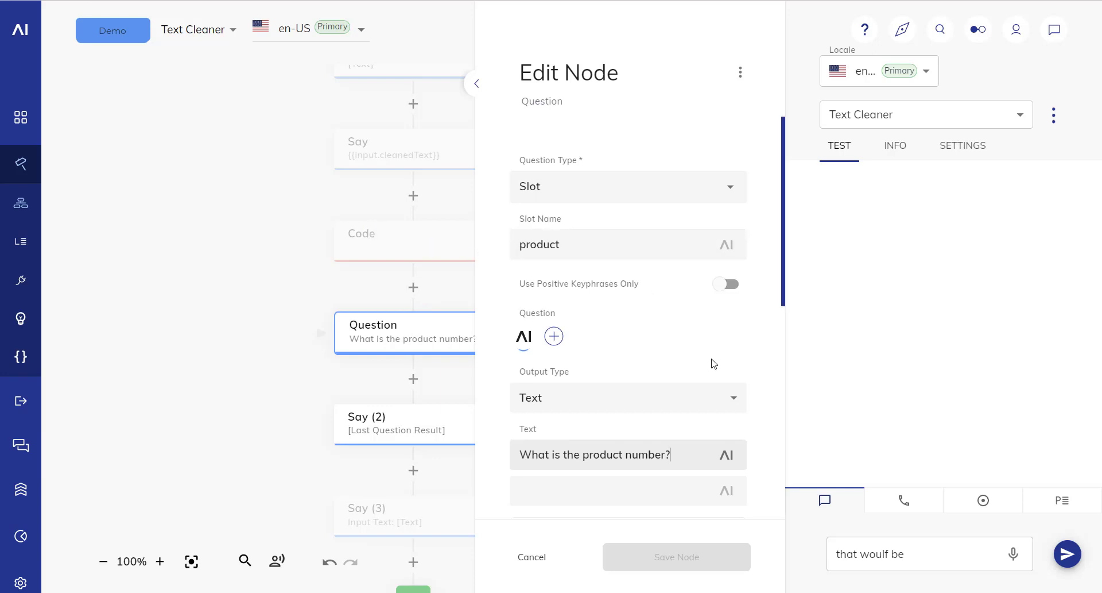
Scroll to the Question node's Answer Pre Processing toggles and start a test chat.
scroll("down", 3)
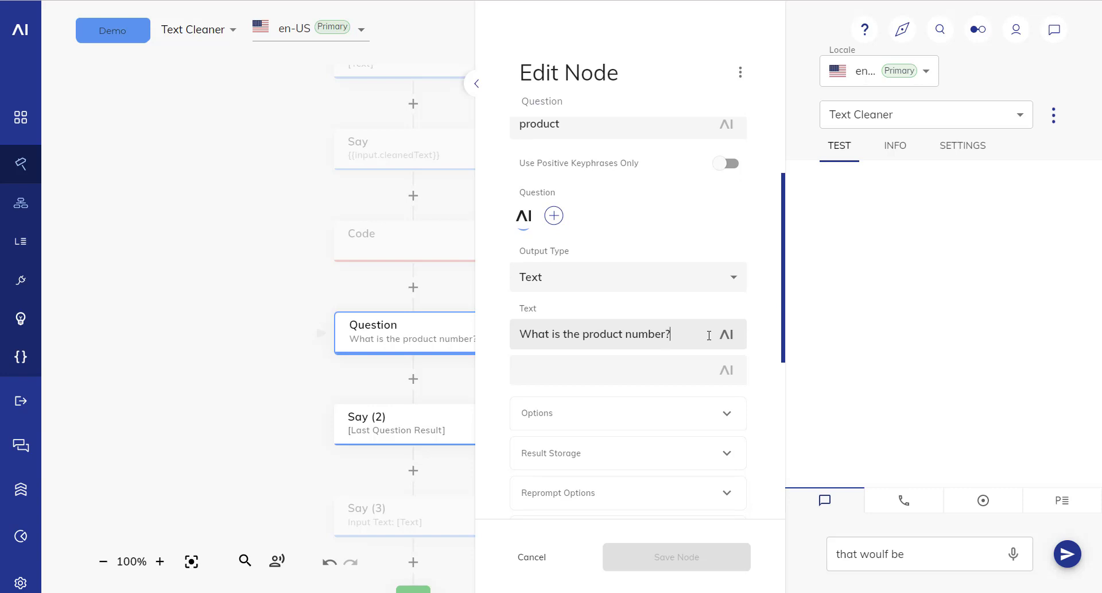
mouse_move(768, 307)
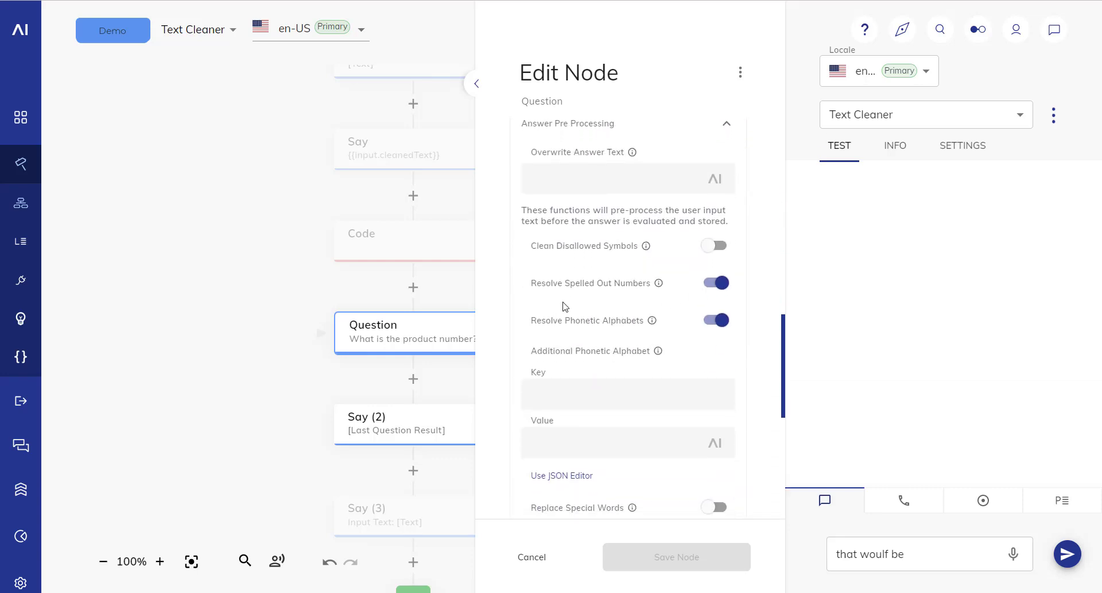
mouse_move(658, 283)
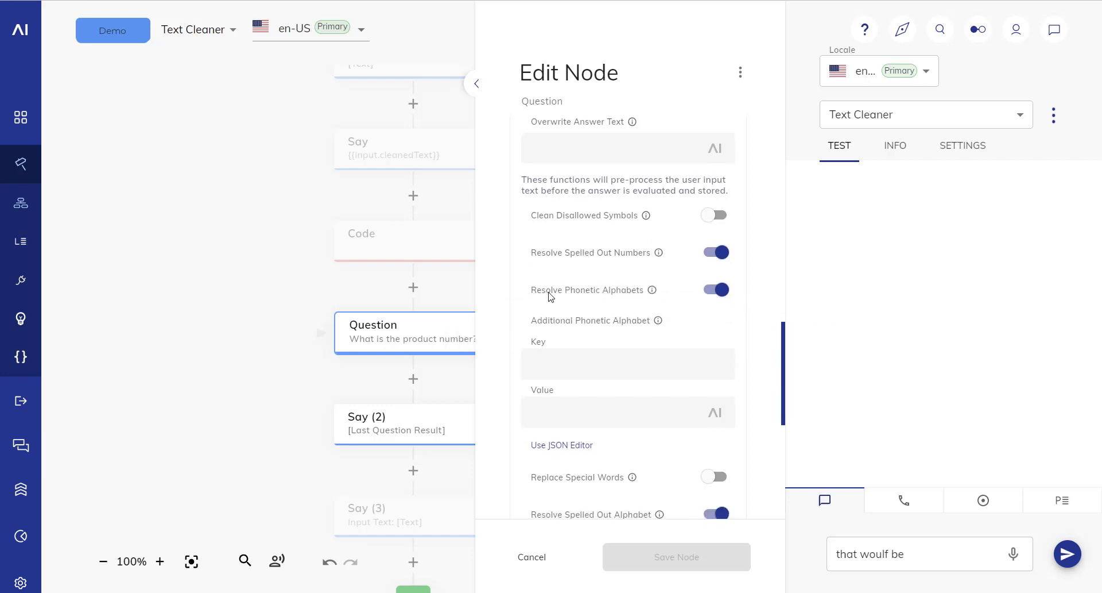
scroll("down", 3)
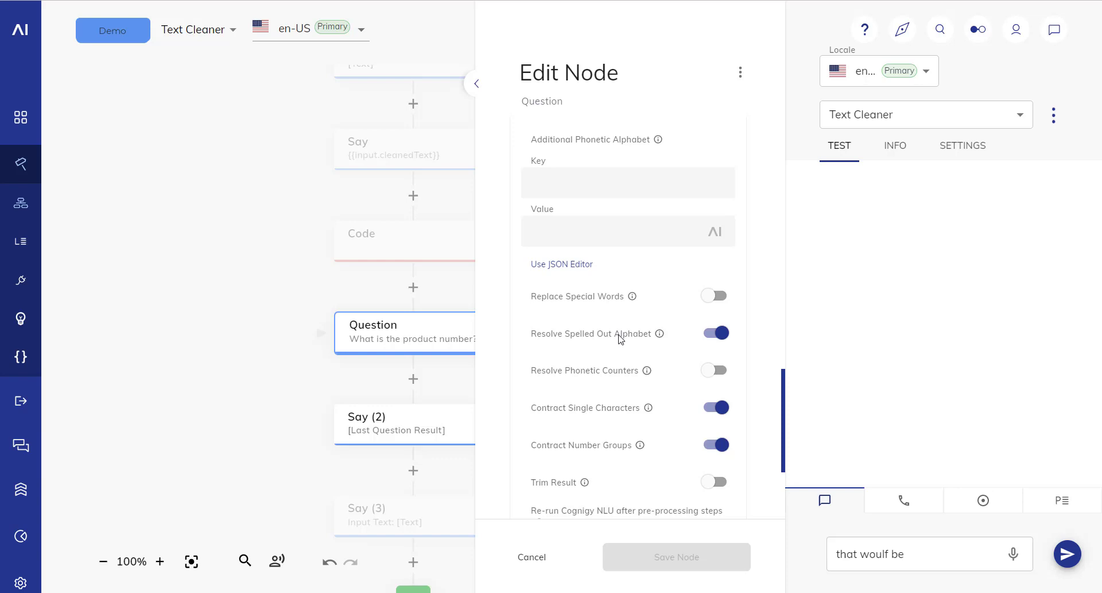
left_click(929, 553)
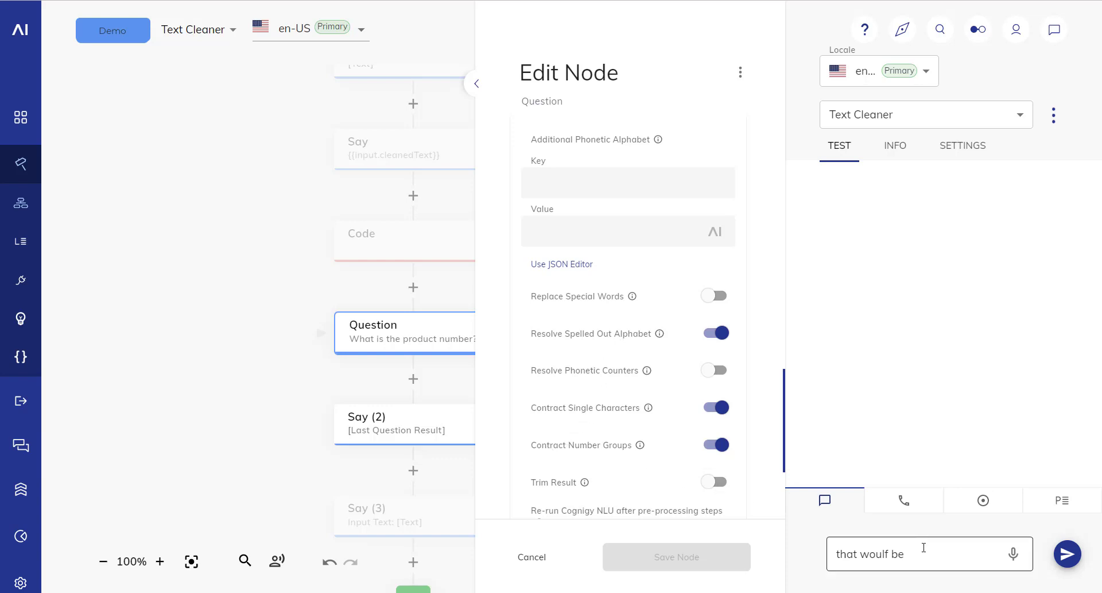
left_click(1066, 553)
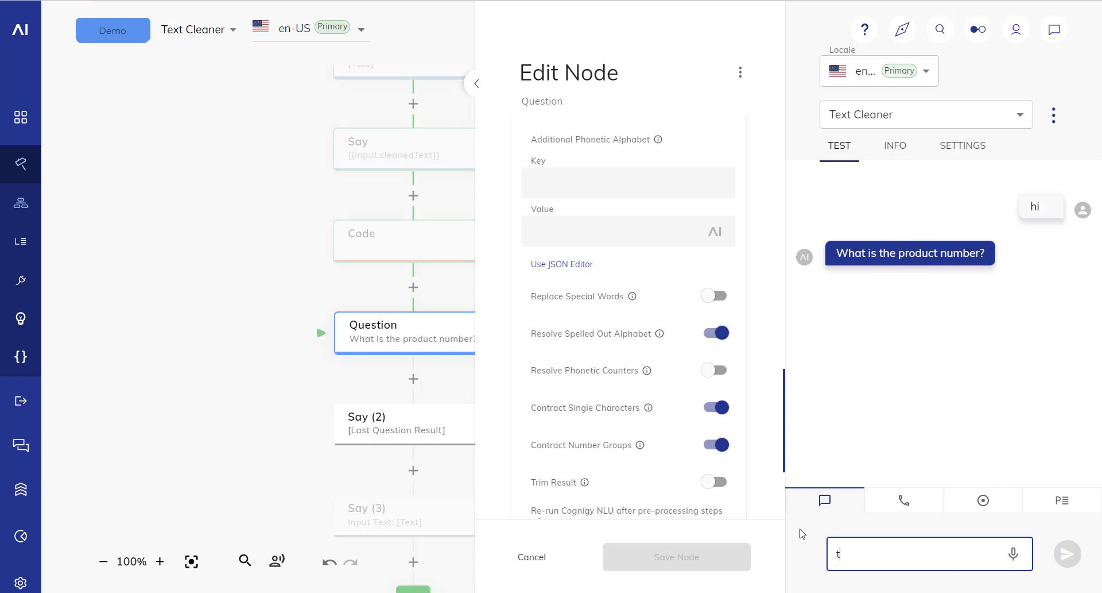
Reply 'that would be a for apple bravo one two three' to the product number question.
type("that would b")
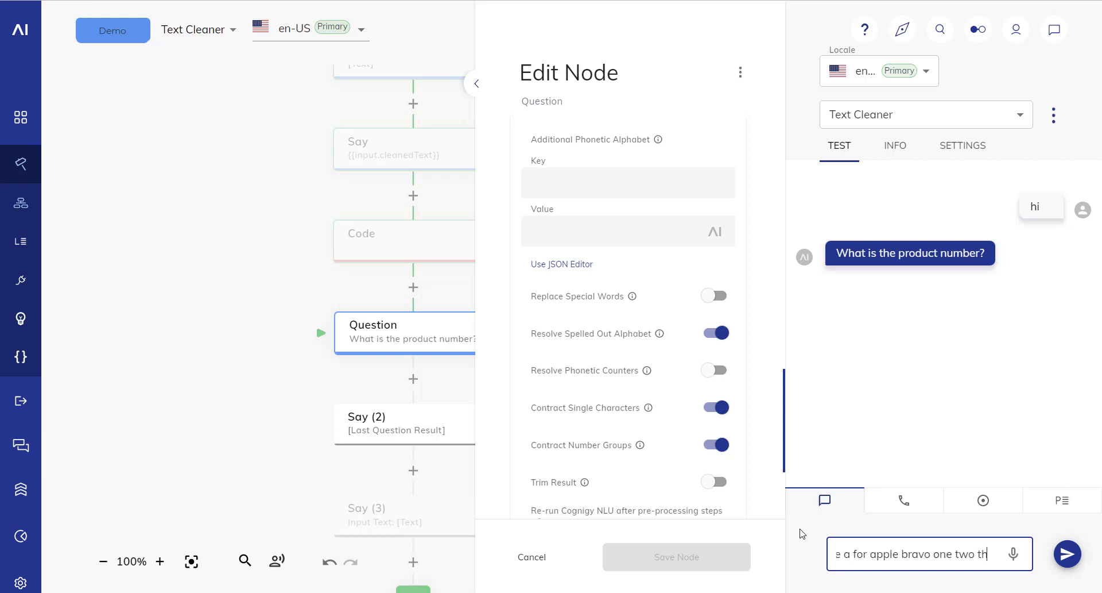
left_click(1067, 553)
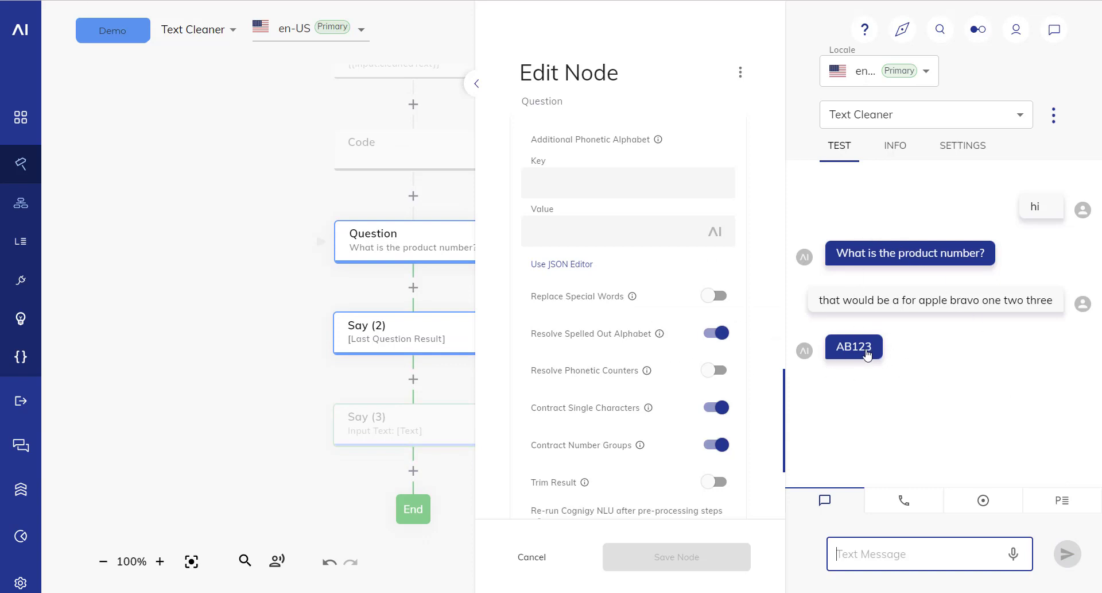
mouse_move(416, 361)
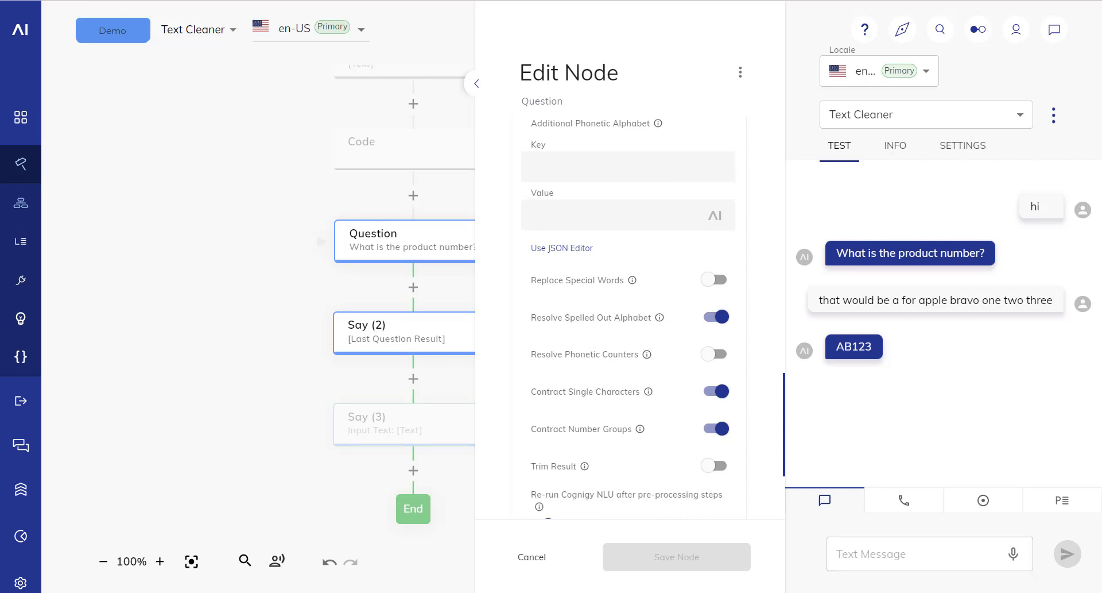
mouse_move(594, 300)
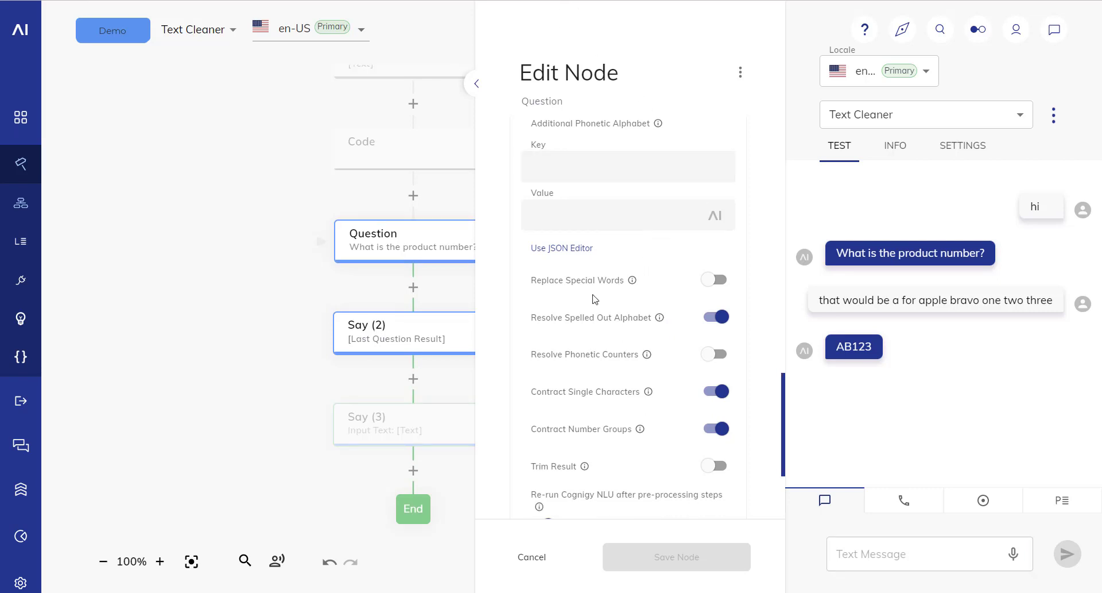
scroll("down", 3)
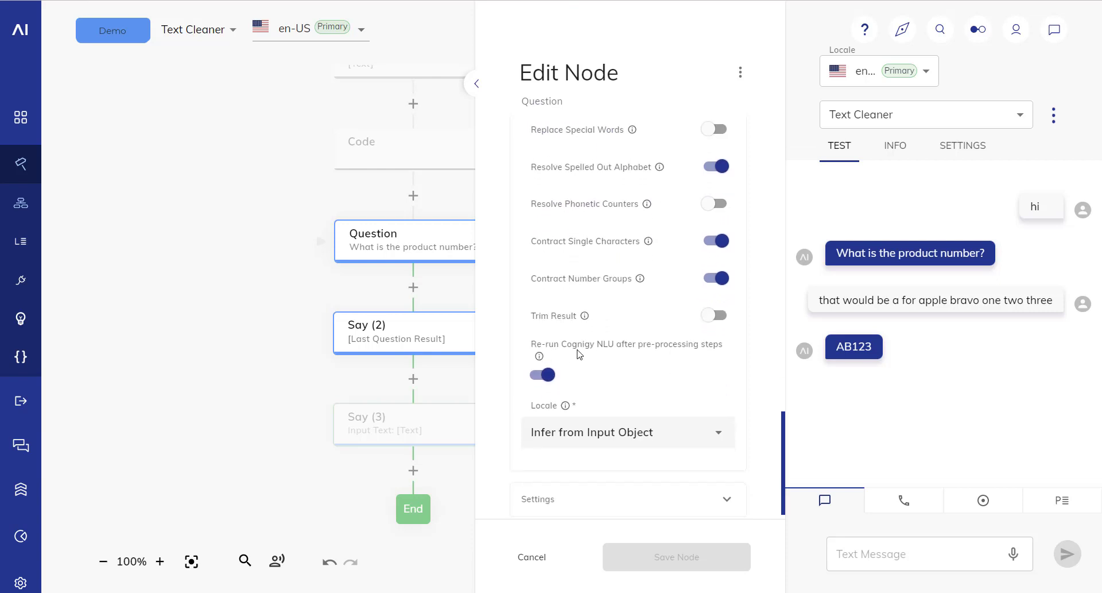
mouse_move(729, 361)
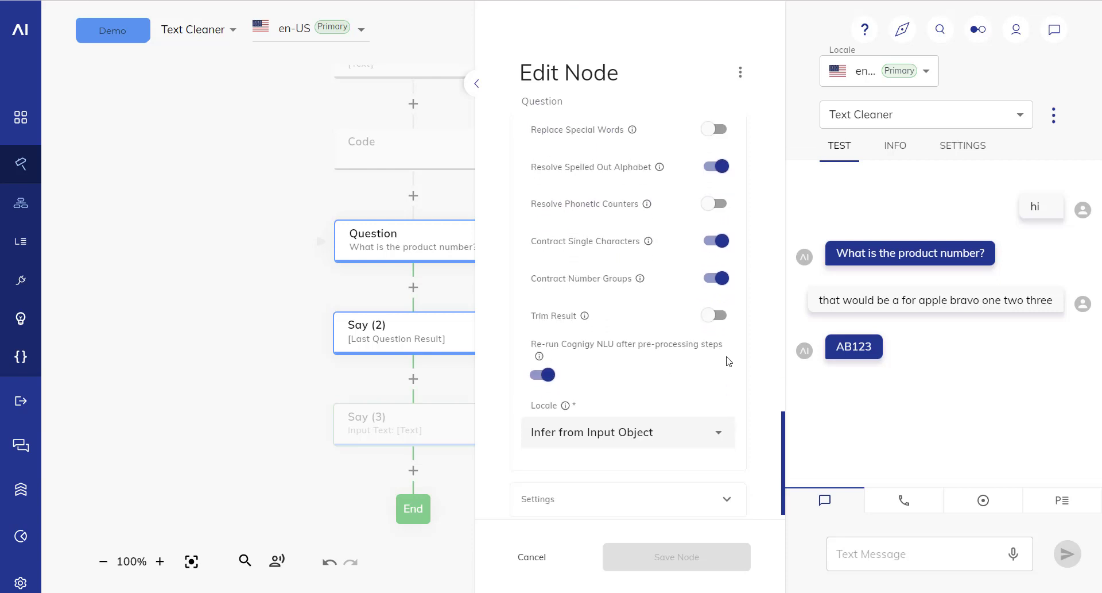
mouse_move(654, 361)
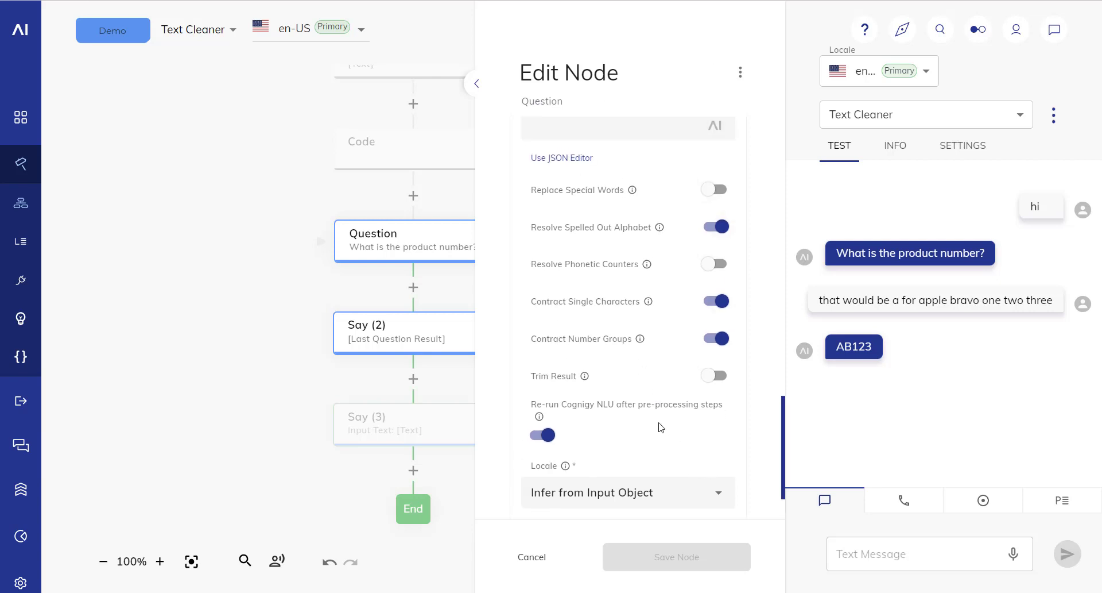
scroll("down", 3)
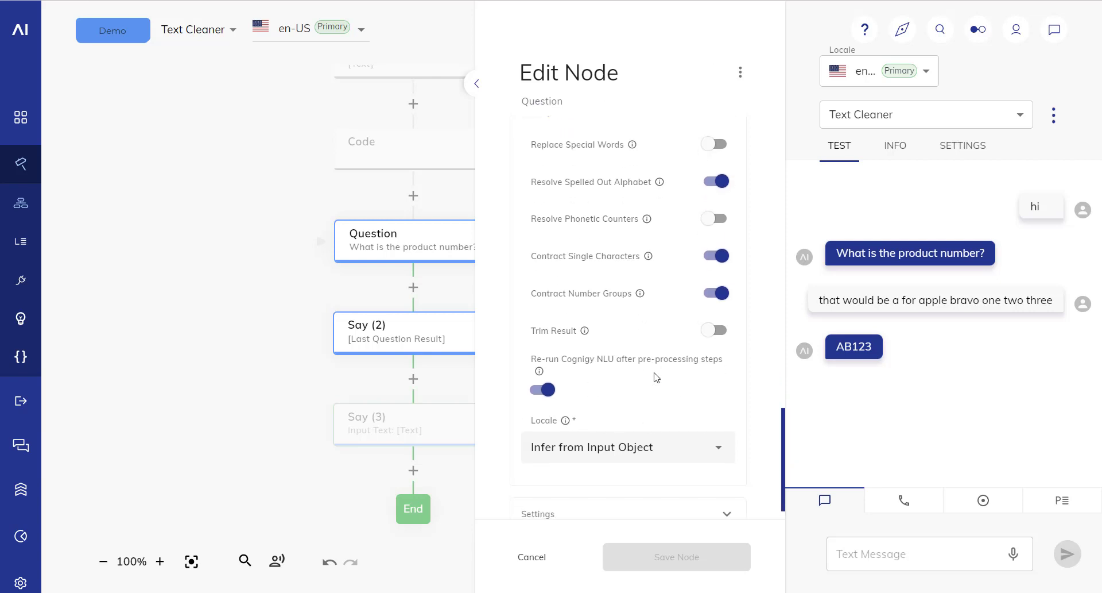
mouse_move(934, 357)
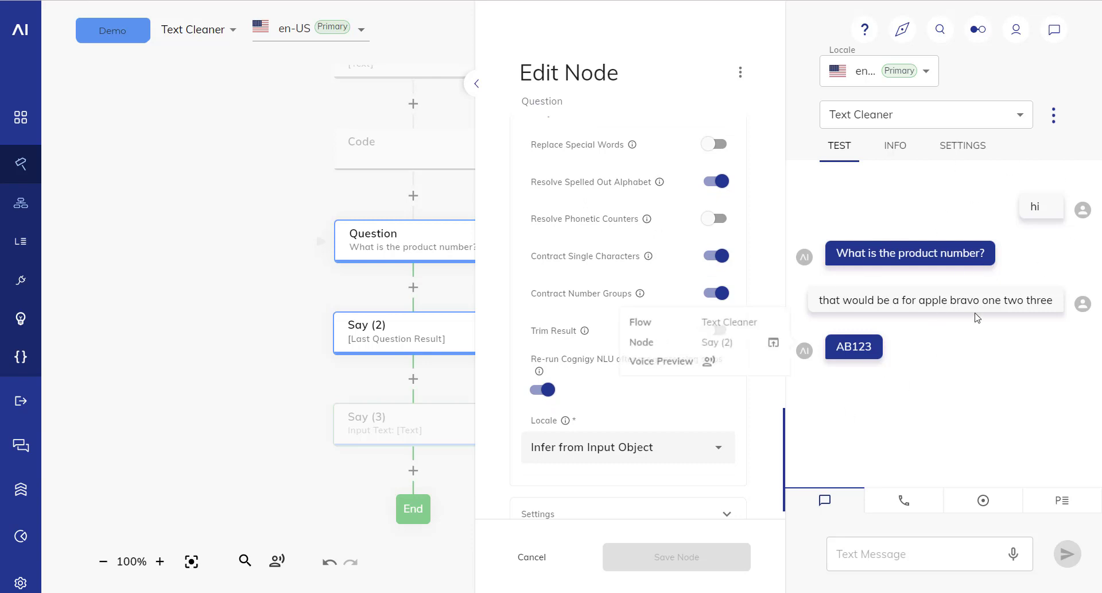
mouse_move(1092, 349)
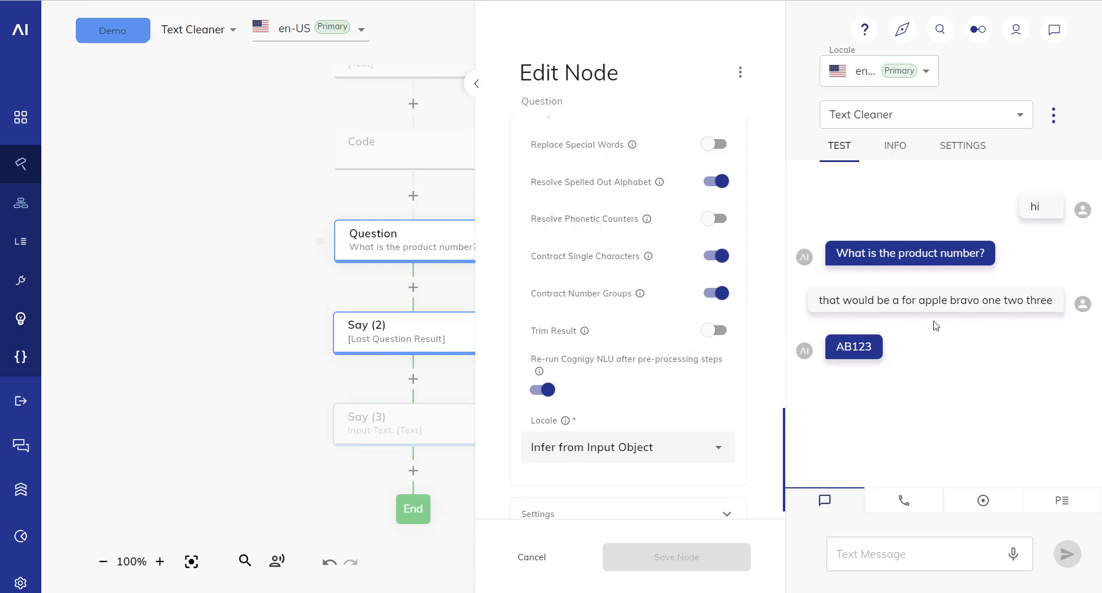
mouse_move(981, 380)
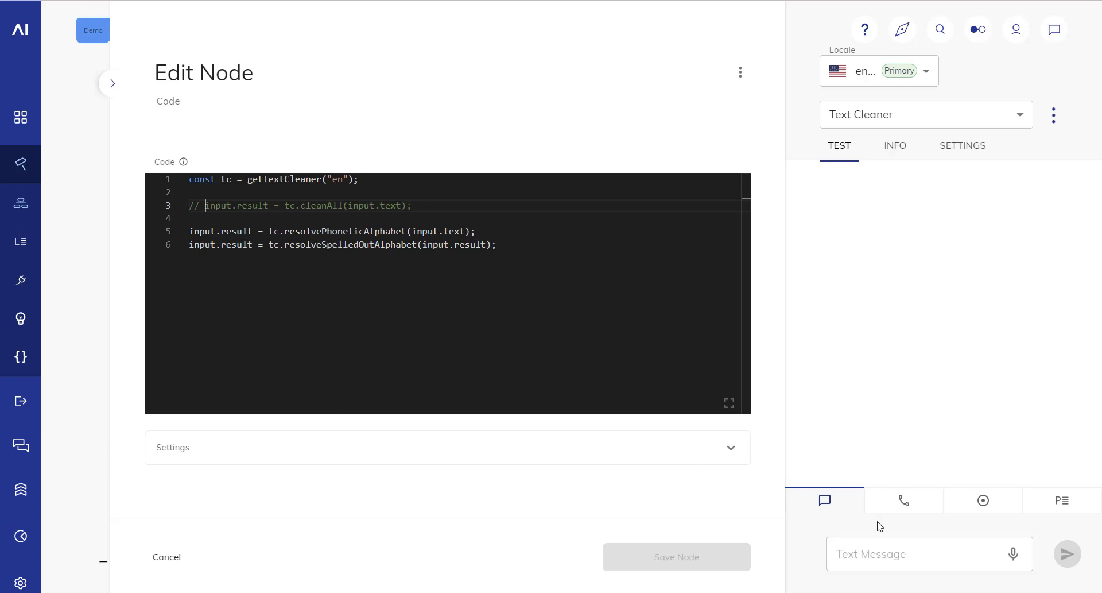
Send 'golf n for nebraska india golf y' in the test chat.
type("golf n for nebraska india golf y")
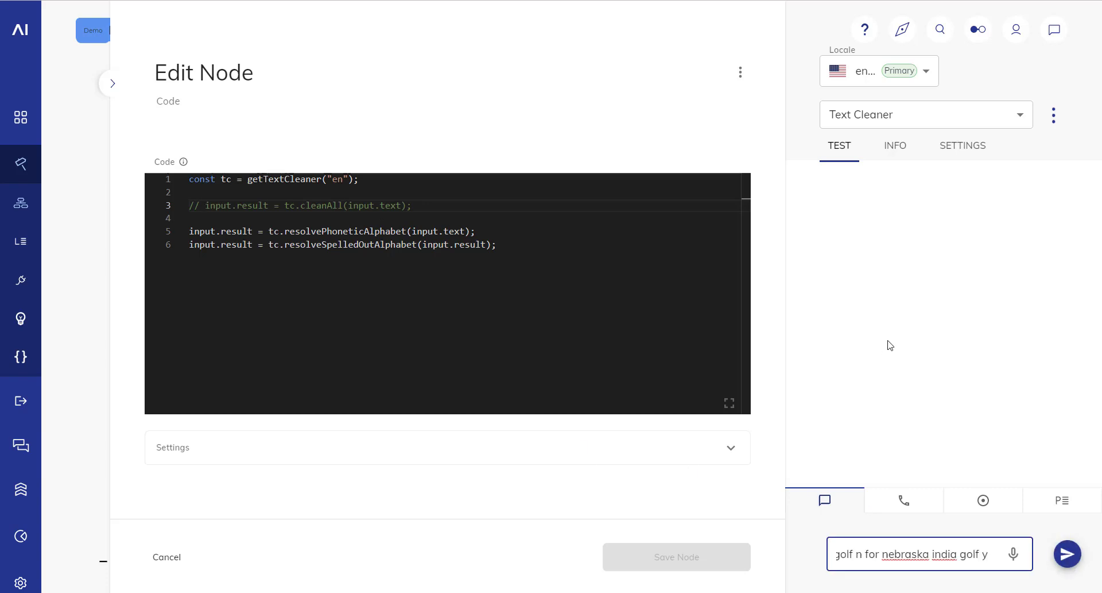
left_click(1066, 553)
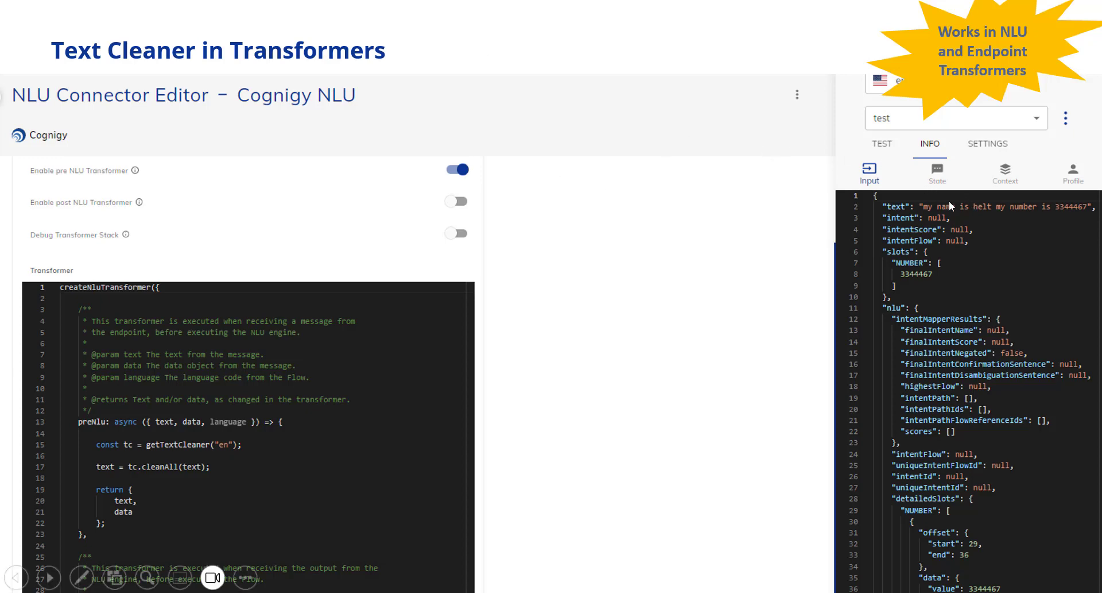
mouse_move(1087, 207)
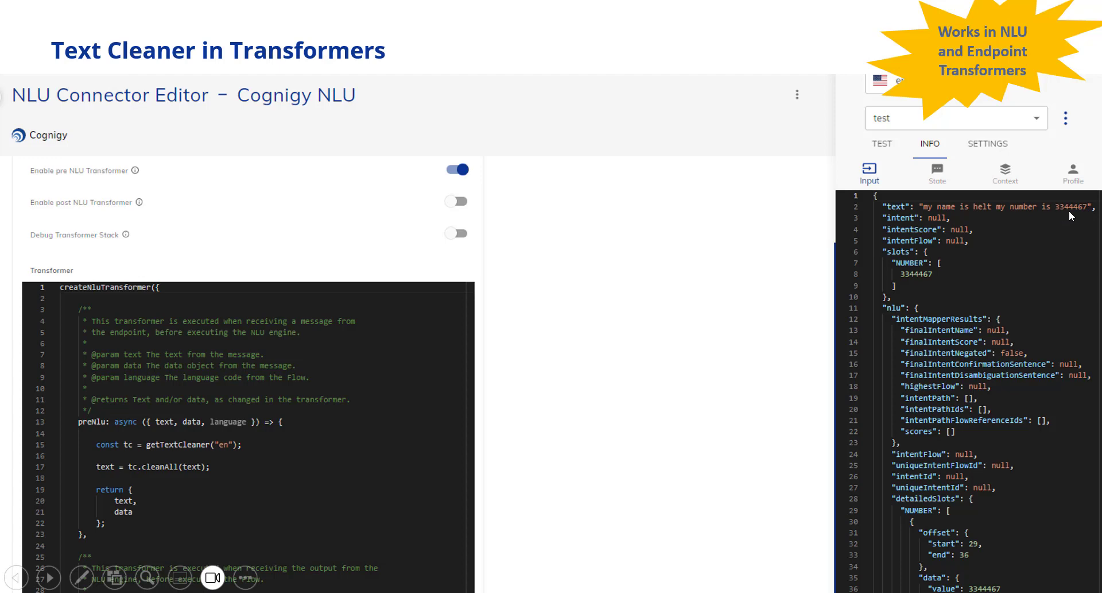
mouse_move(1044, 213)
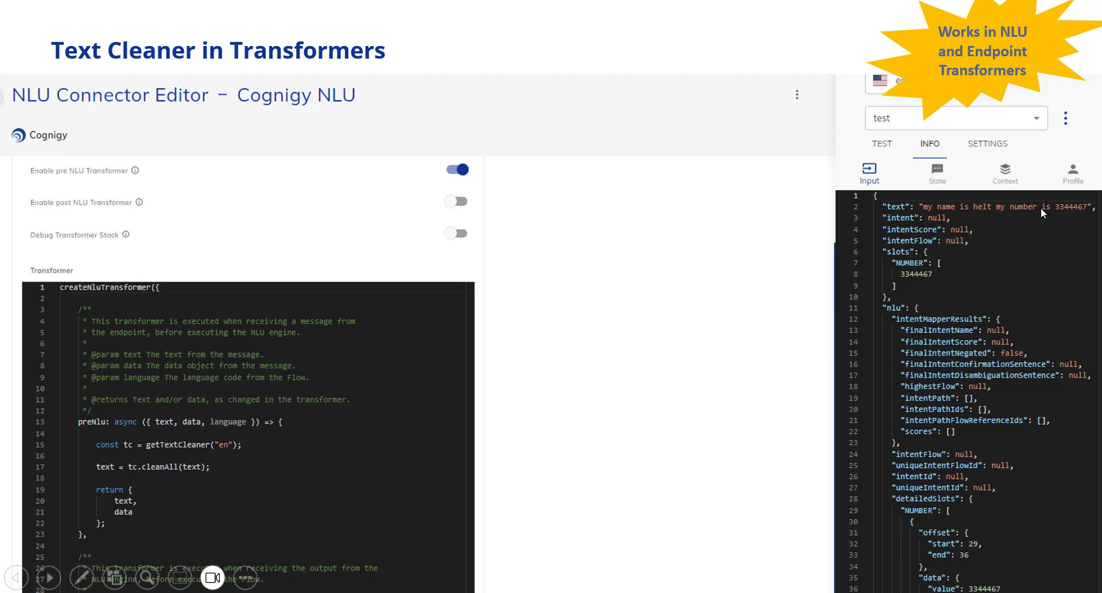
mouse_move(870, 210)
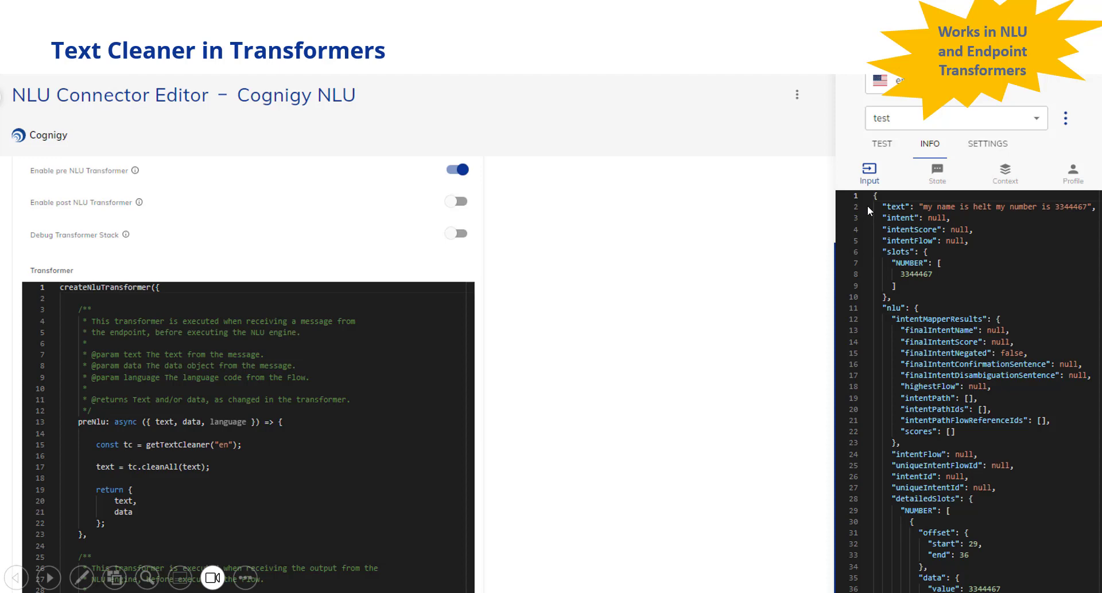
mouse_move(964, 262)
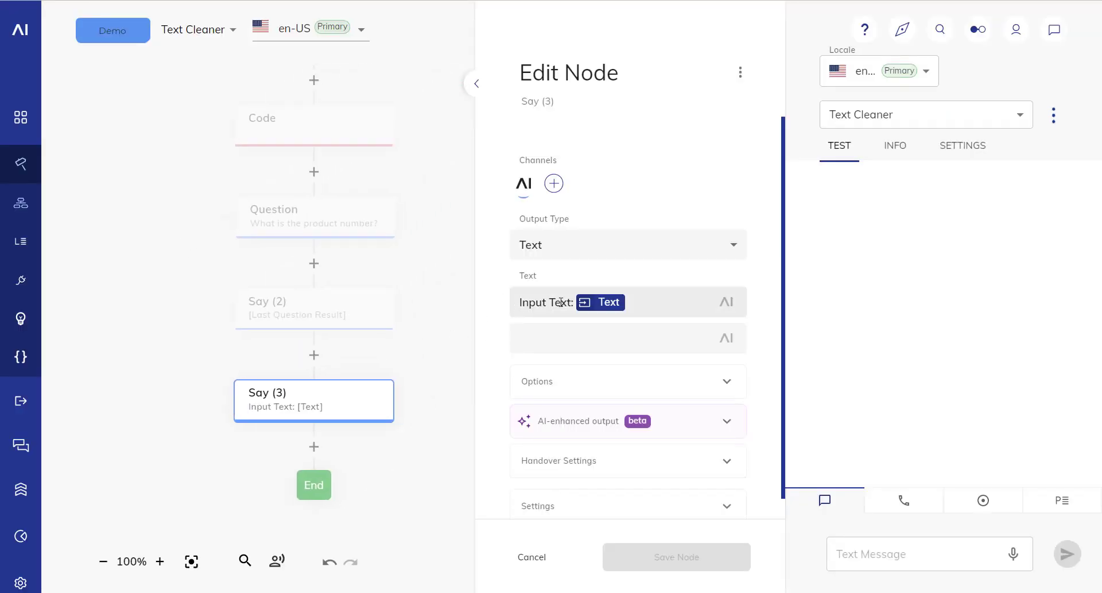
Send 'my name is alpha bravo charlie' in the test chat.
left_click(928, 553)
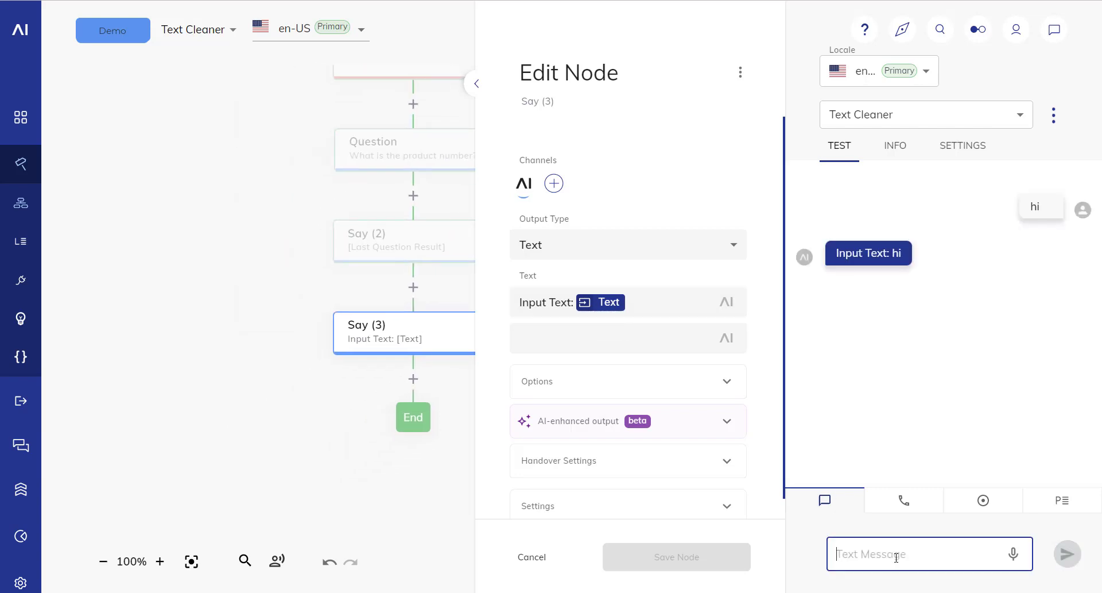
type("my name")
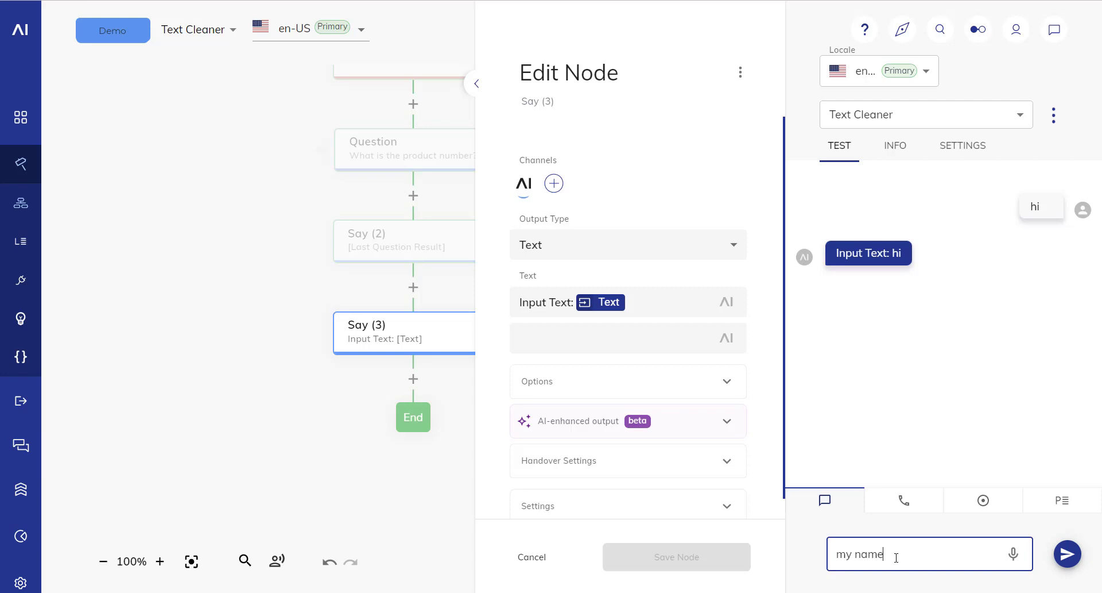
type("is alpha")
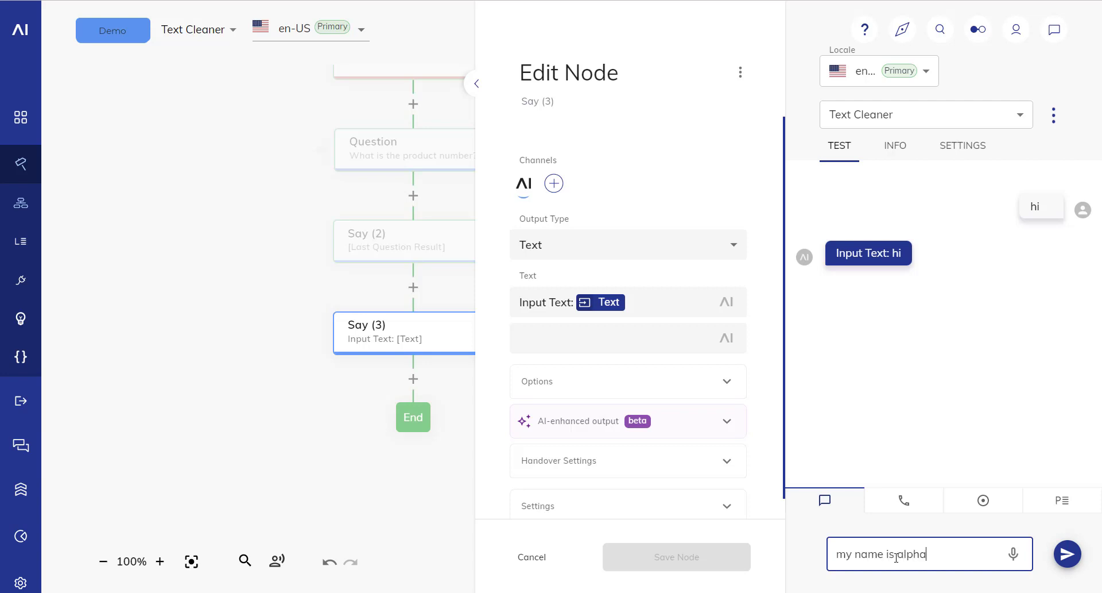
type("bravo charlie")
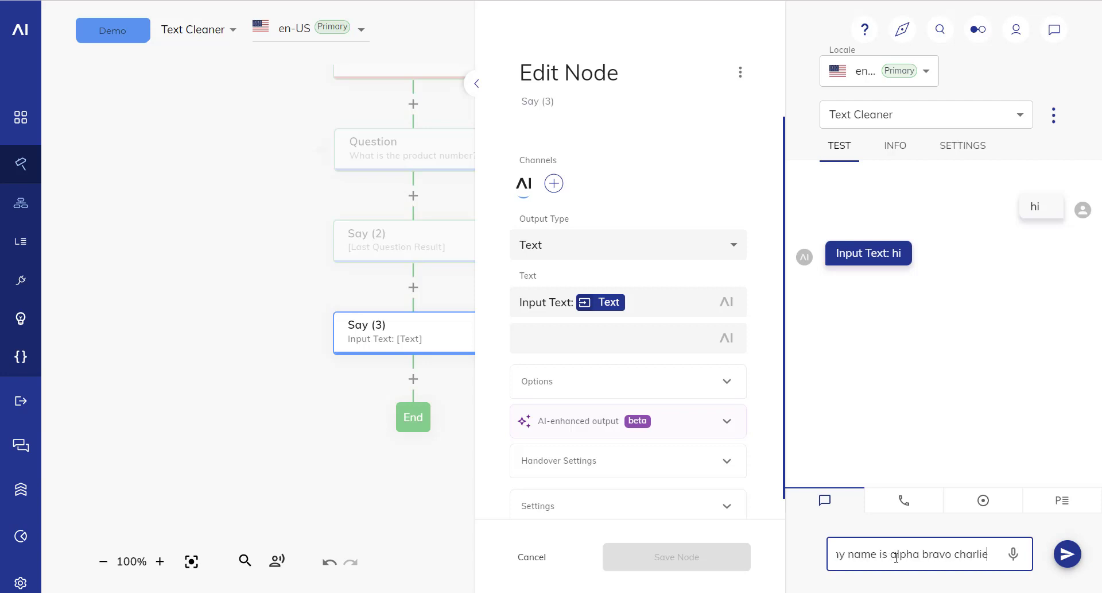
left_click(1068, 553)
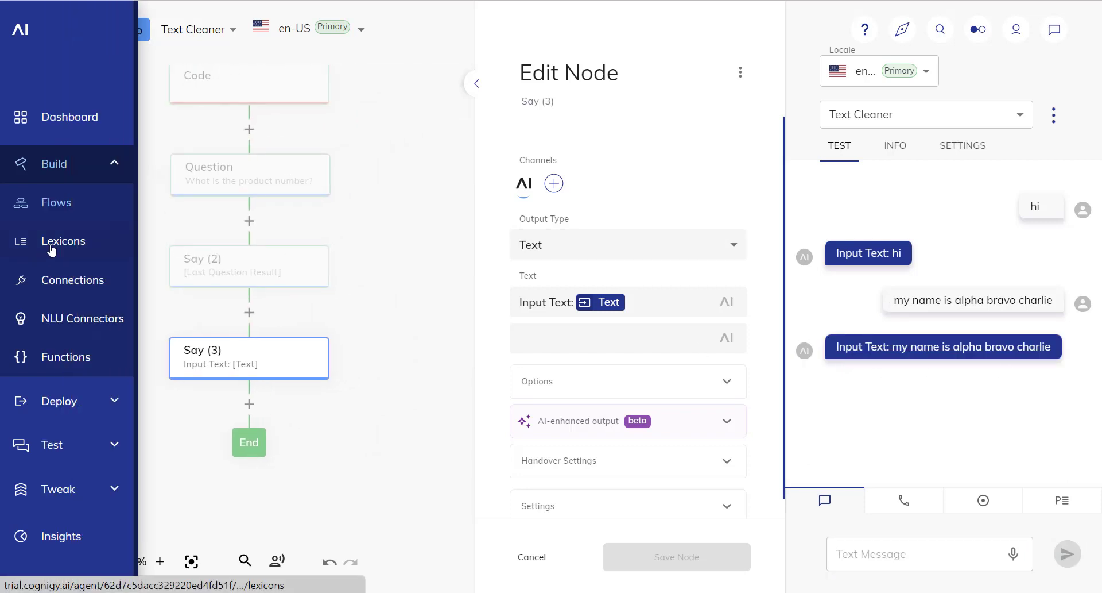
mouse_move(69, 322)
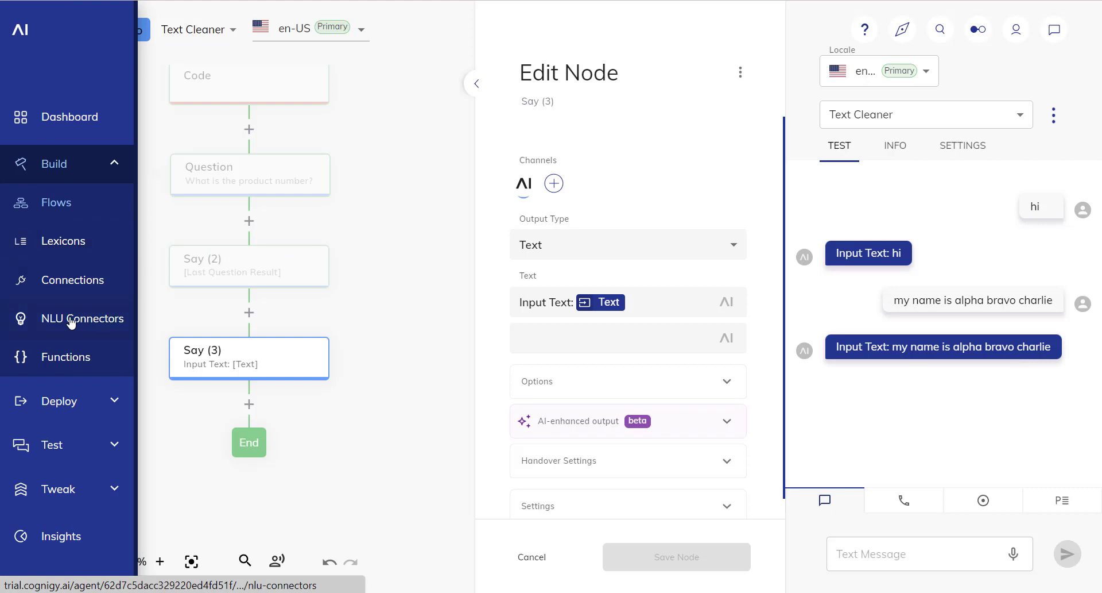
Open the Cognigy NLU connector from NLU Connectors and view its preNlu transformer code.
left_click(84, 319)
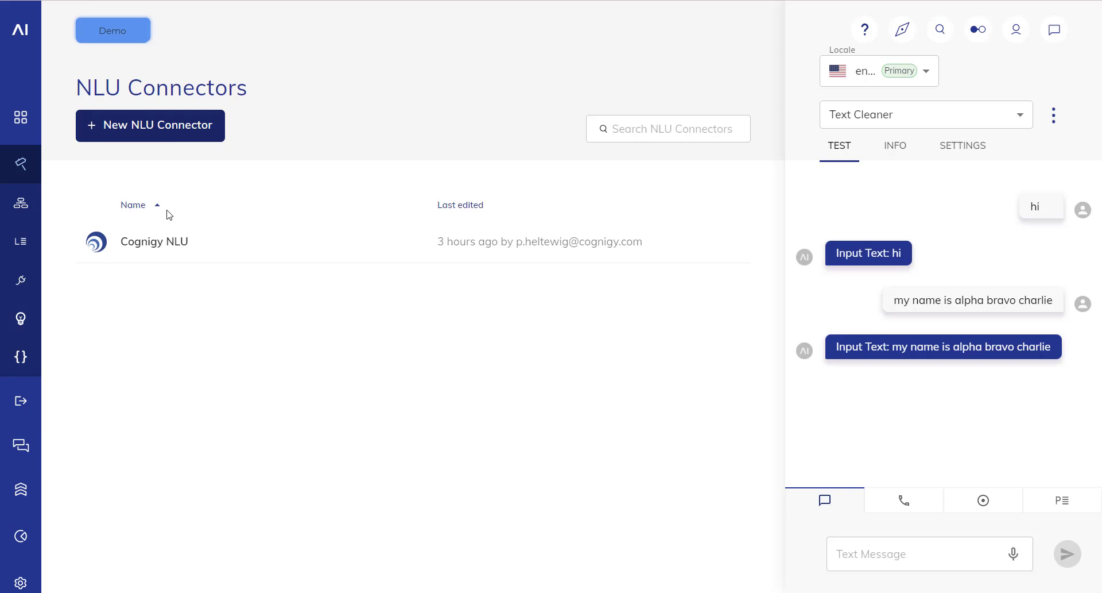
left_click(154, 241)
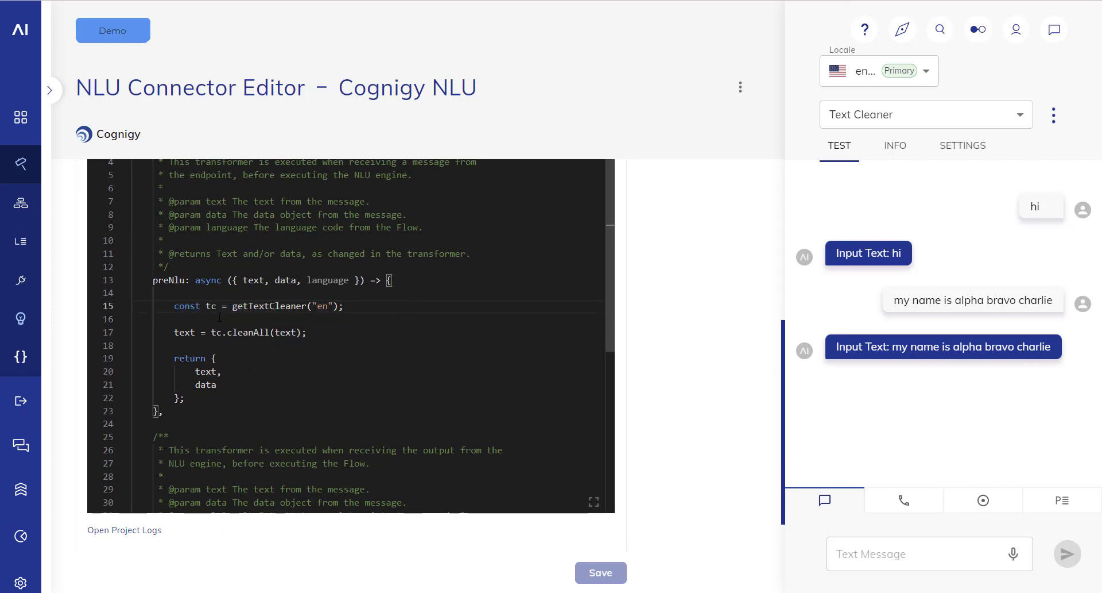
double_click(185, 331)
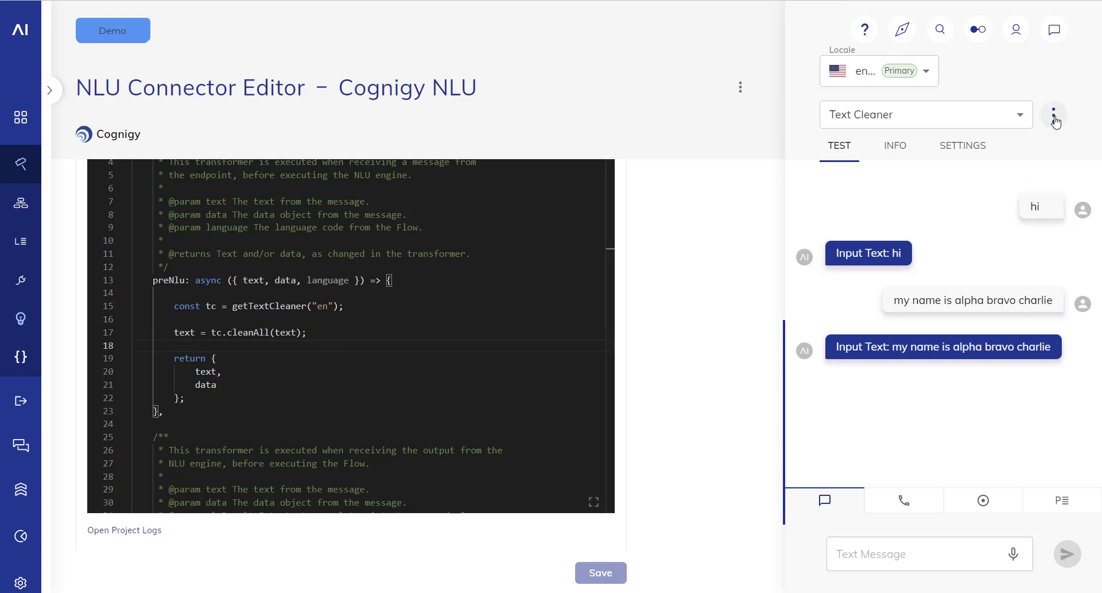
Set the test chat connector to Cognigy NLU and resend the spelled-out name 'my name is alph…'.
left_click(962, 145)
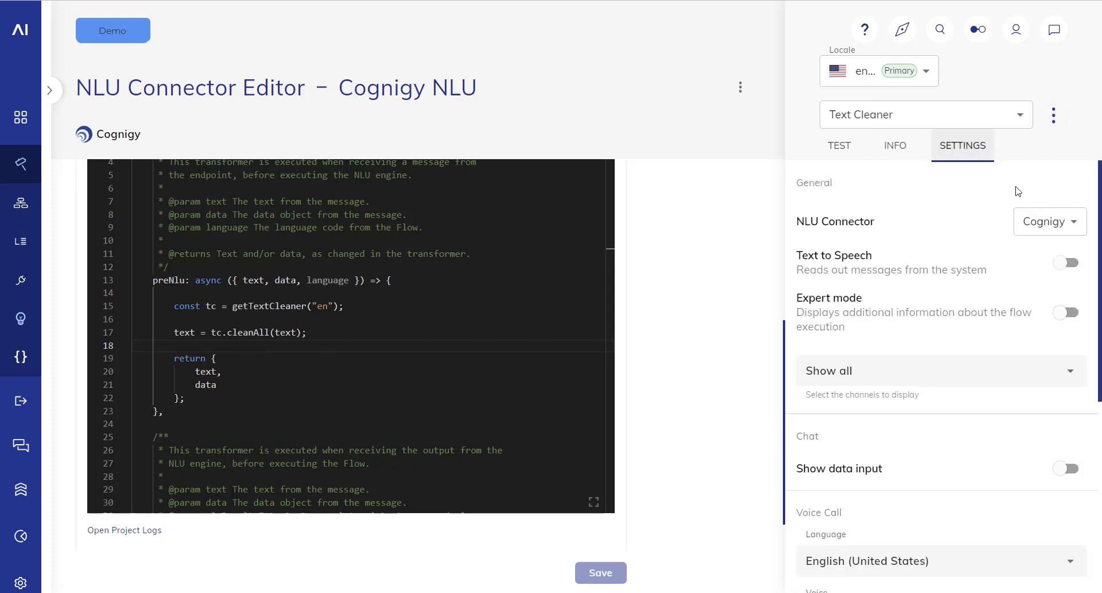
left_click(1047, 221)
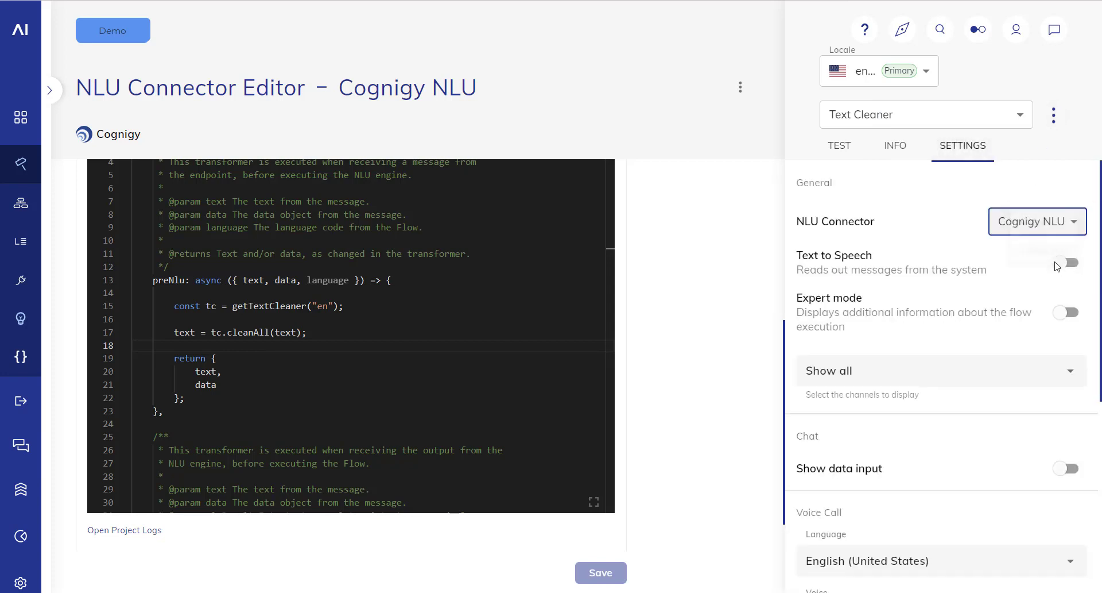
left_click(839, 146)
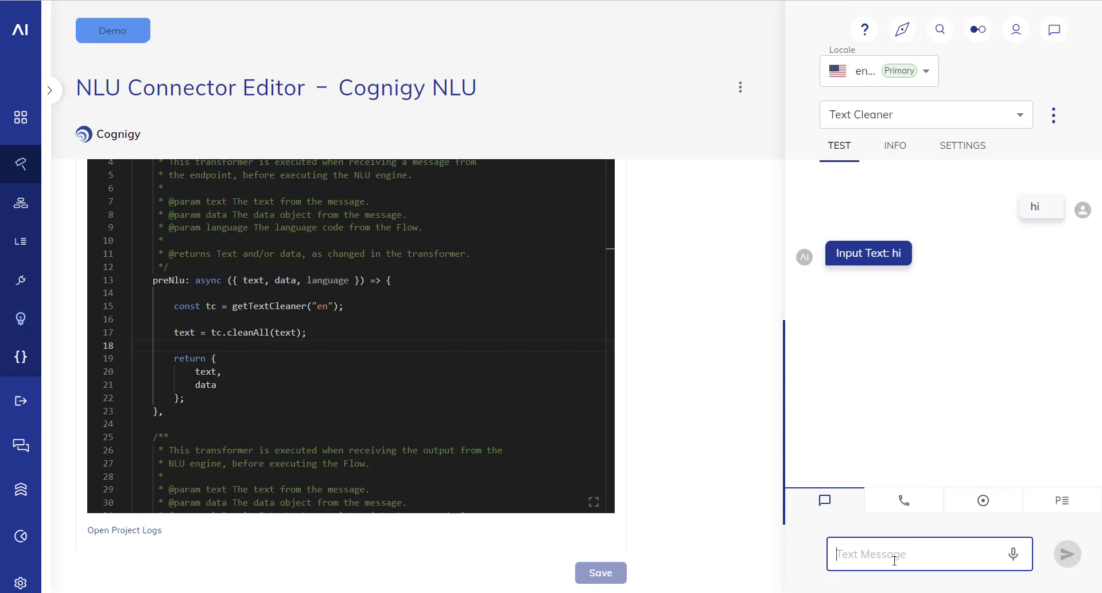
type("my name is alpha bravo c")
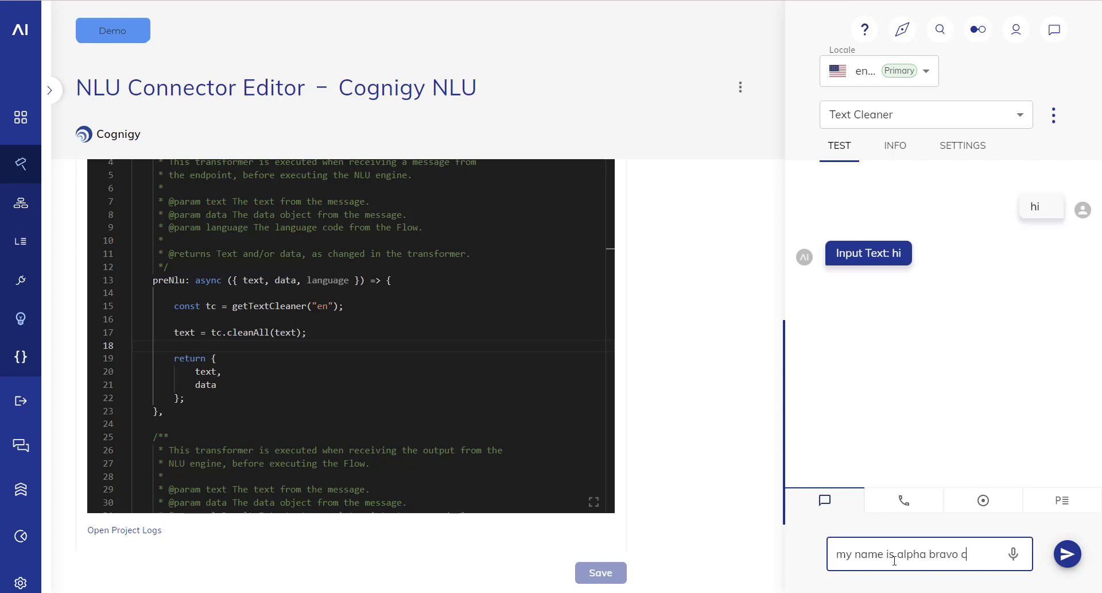
left_click(1067, 553)
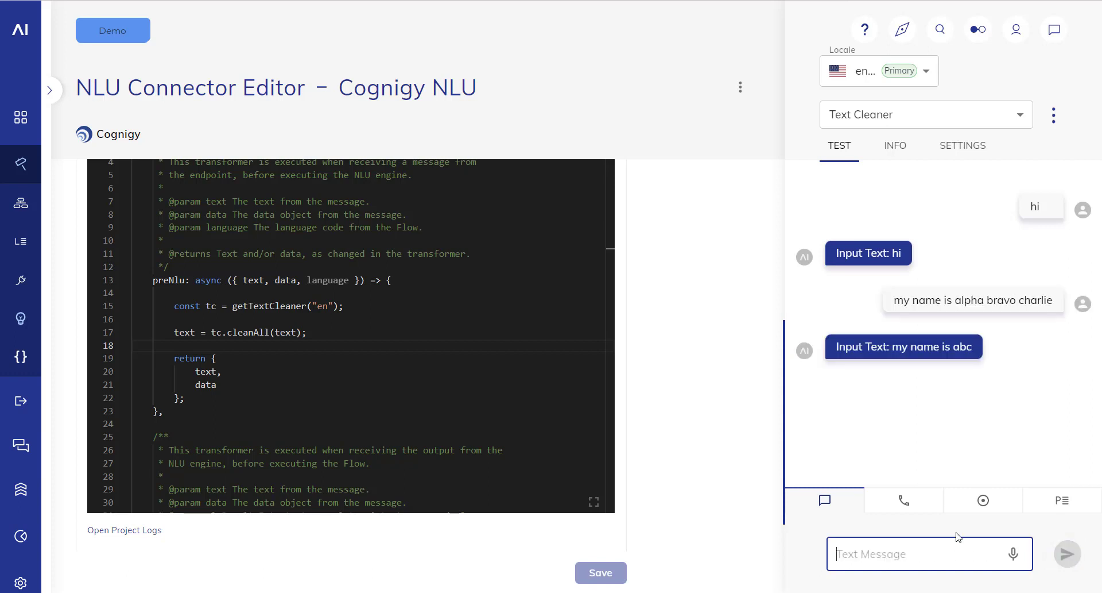